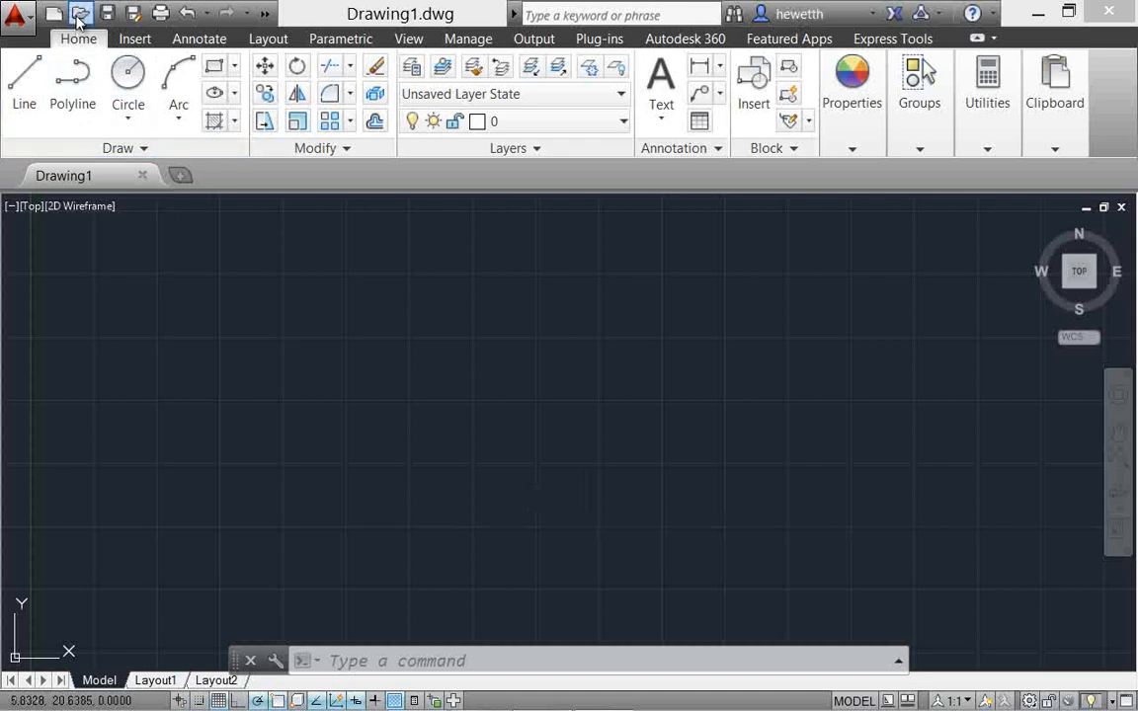
Step: Open StMarksPlan.dwg from the LaunchDemo folder
{"action": "left_click", "coordinate": [79, 12]}
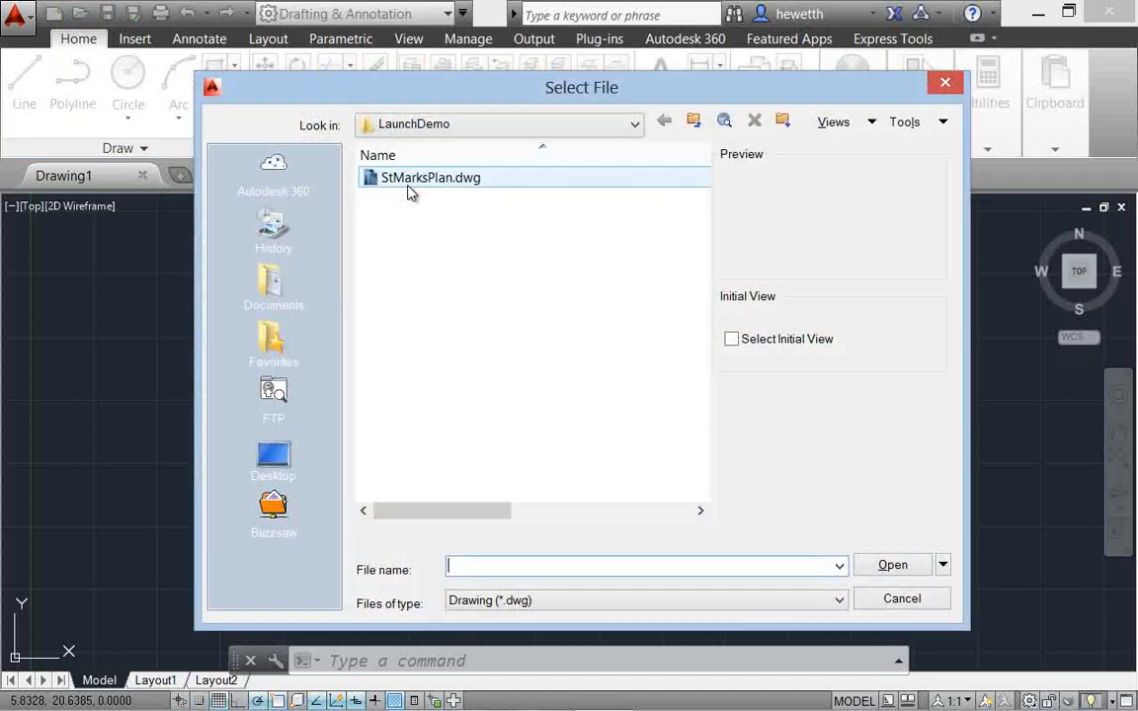
{"action": "double_click", "coordinate": [430, 178]}
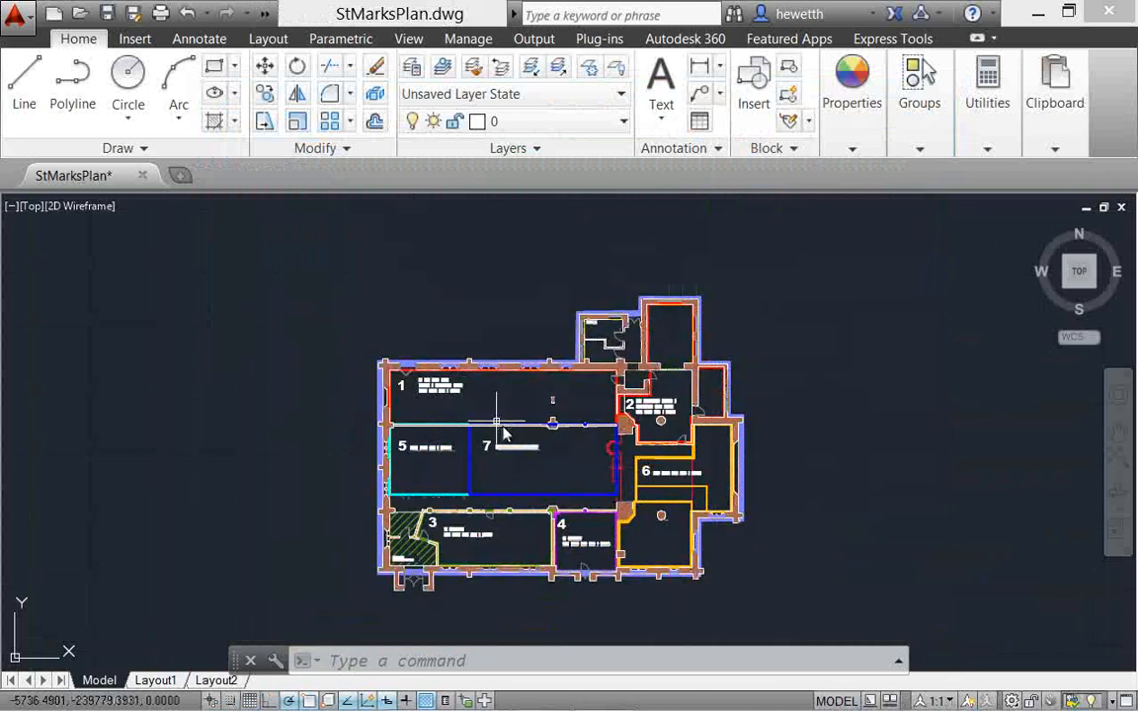
Step: Start Set Location From Map on the Insert ribbon, reaching the Live Map Data prompt
{"action": "left_click", "coordinate": [134, 39]}
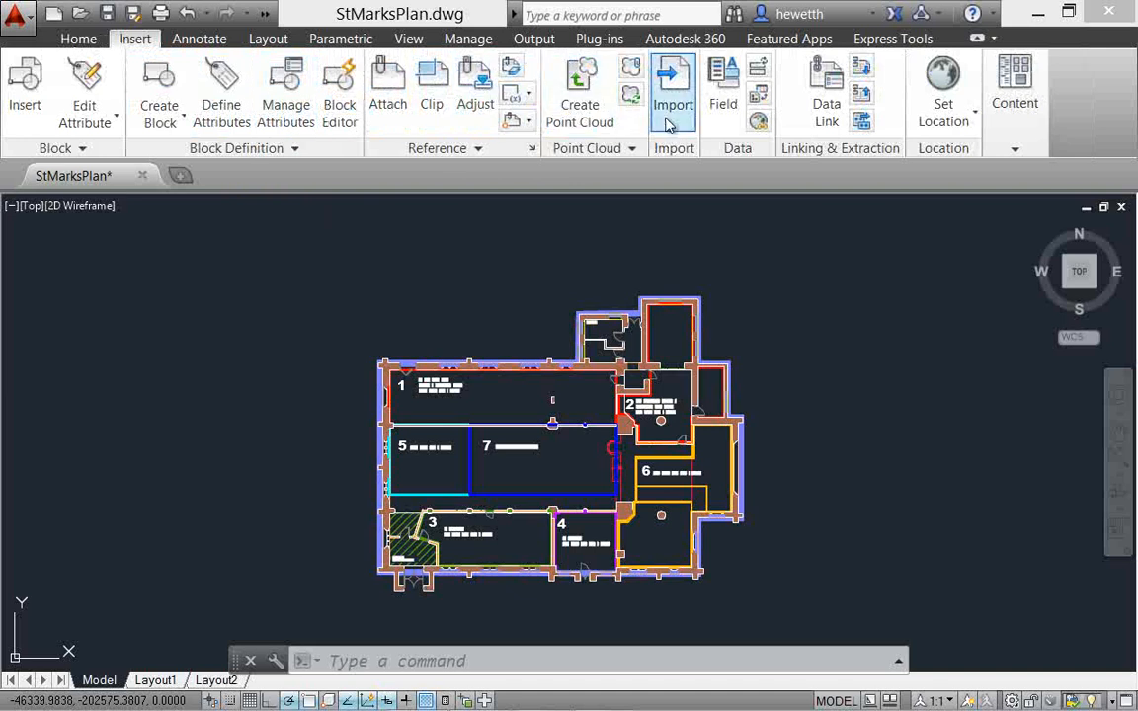
{"action": "left_click", "coordinate": [942, 89]}
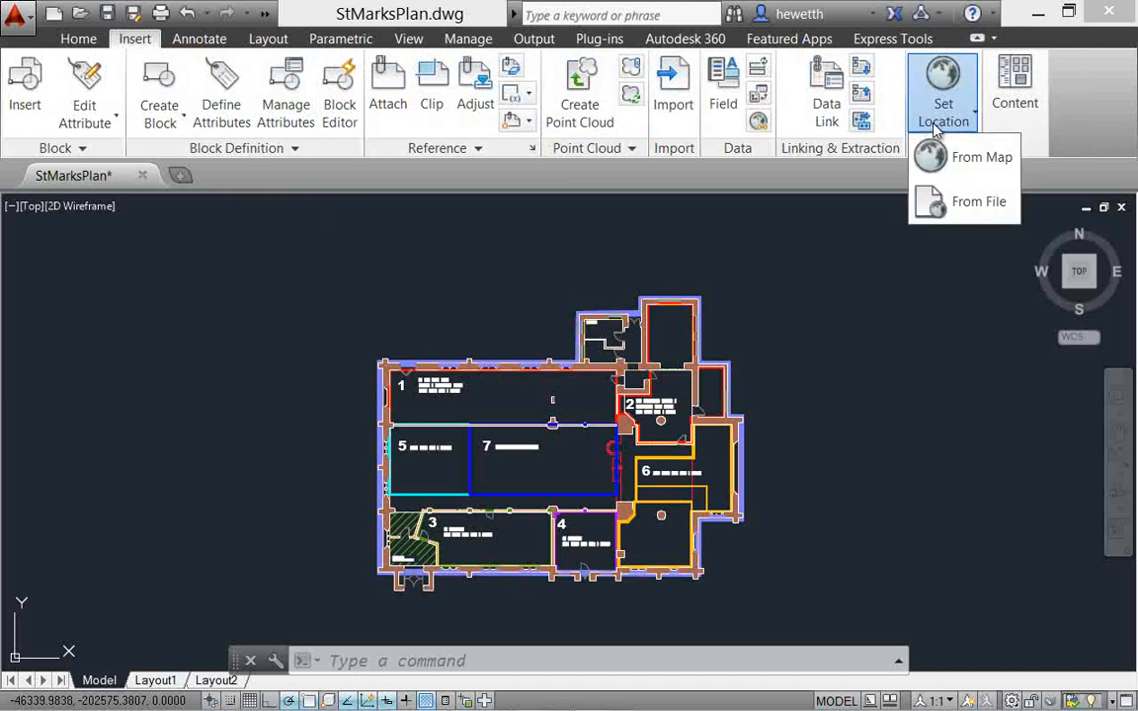
{"action": "mouse_move", "coordinate": [980, 156]}
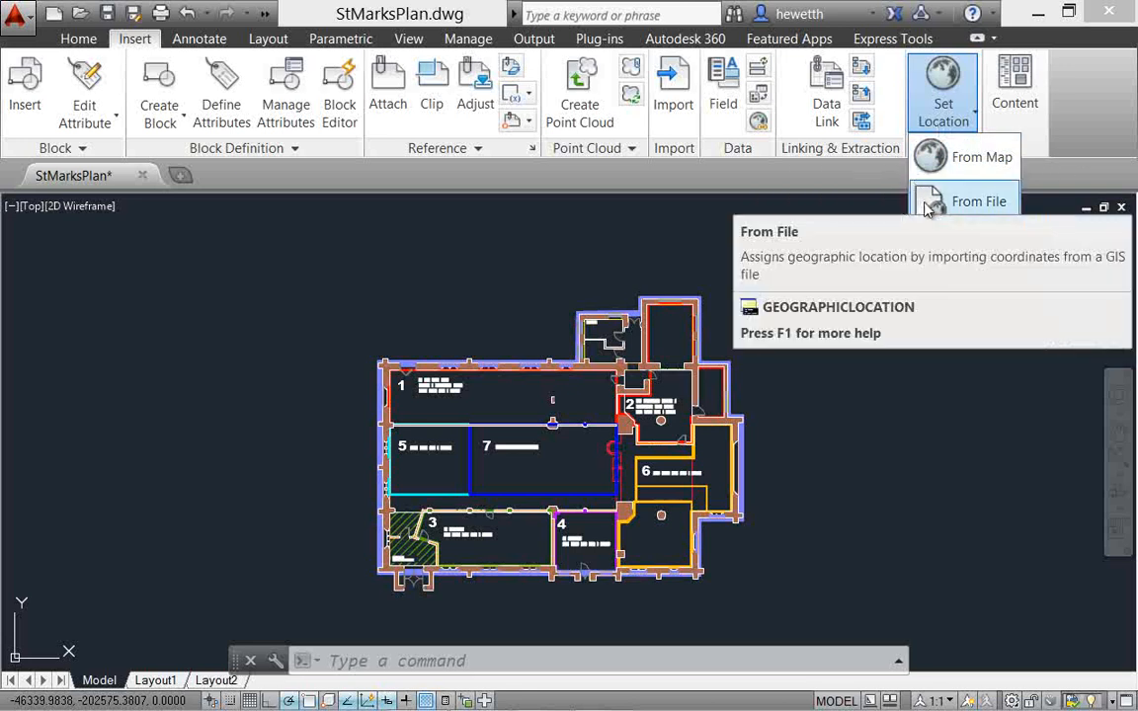
{"action": "mouse_move", "coordinate": [936, 182]}
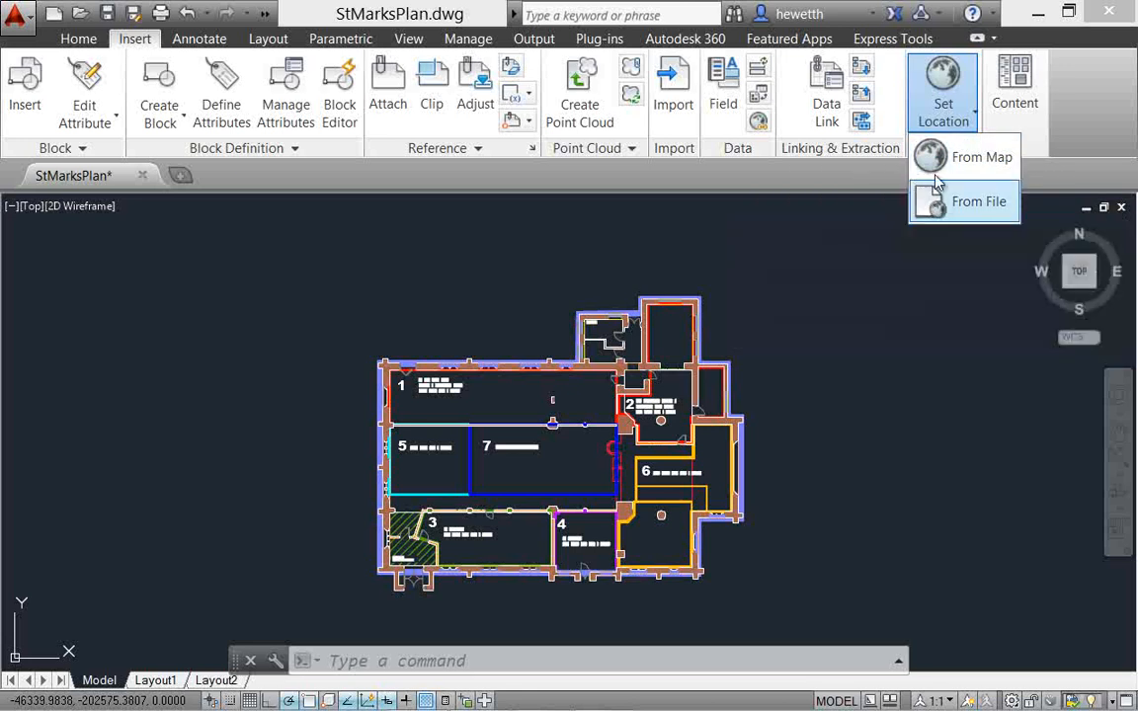
{"action": "left_click", "coordinate": [980, 156]}
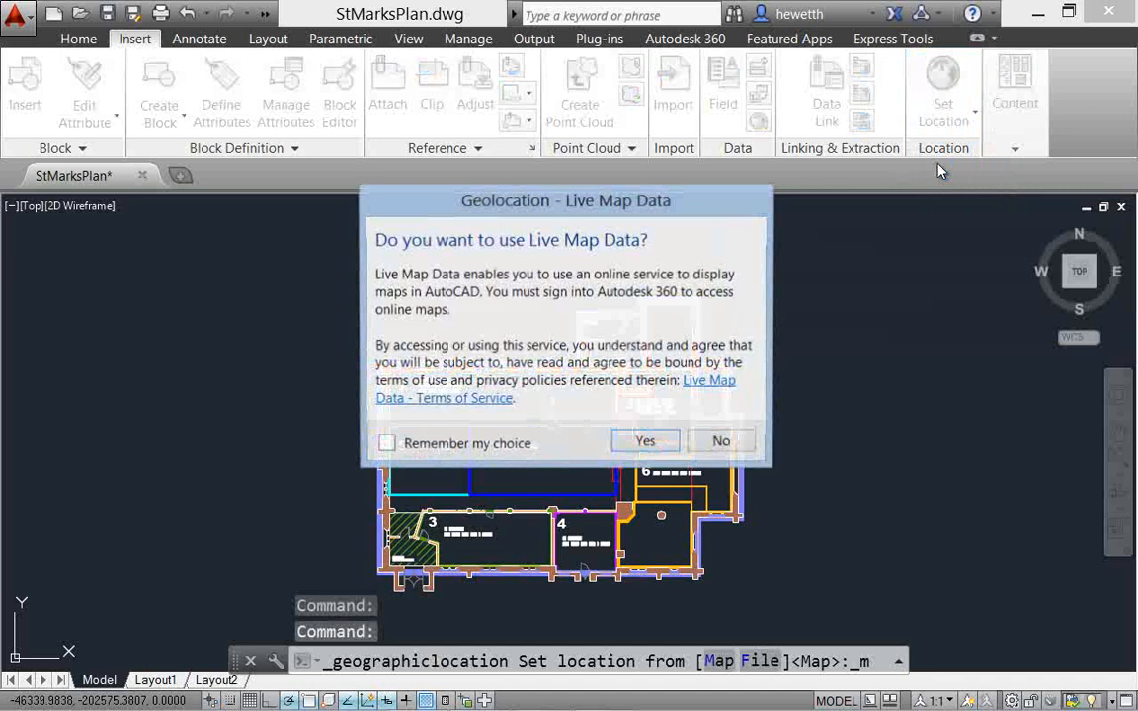
{"action": "mouse_move", "coordinate": [593, 274]}
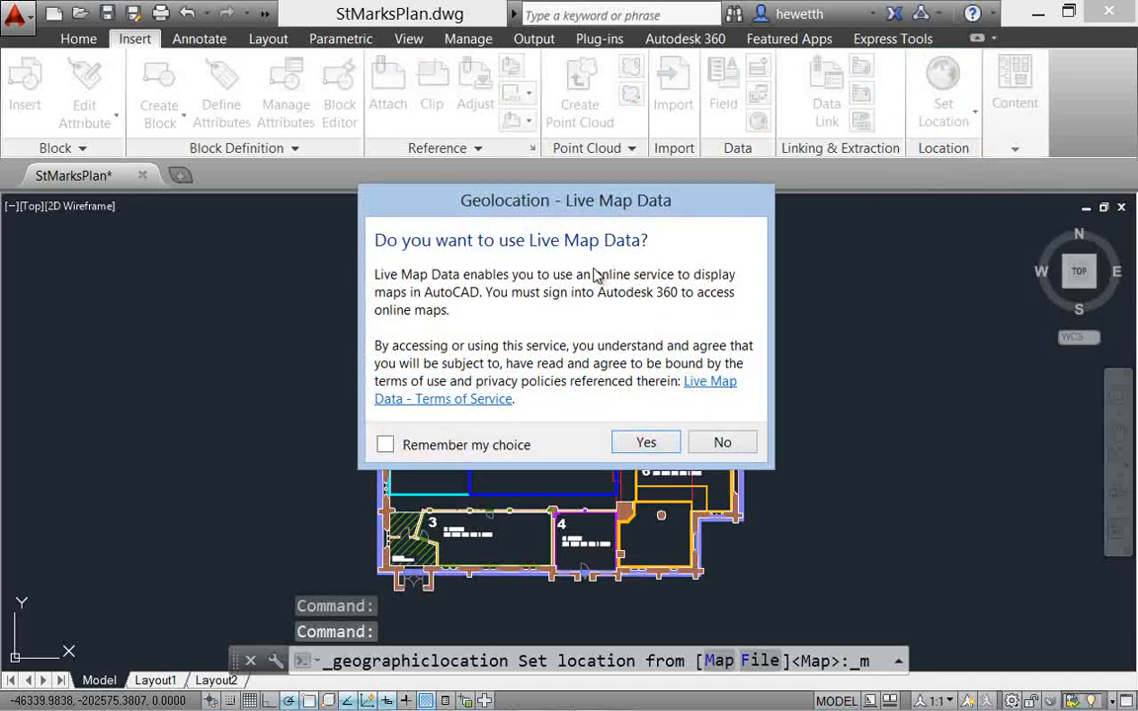
{"action": "mouse_move", "coordinate": [647, 373]}
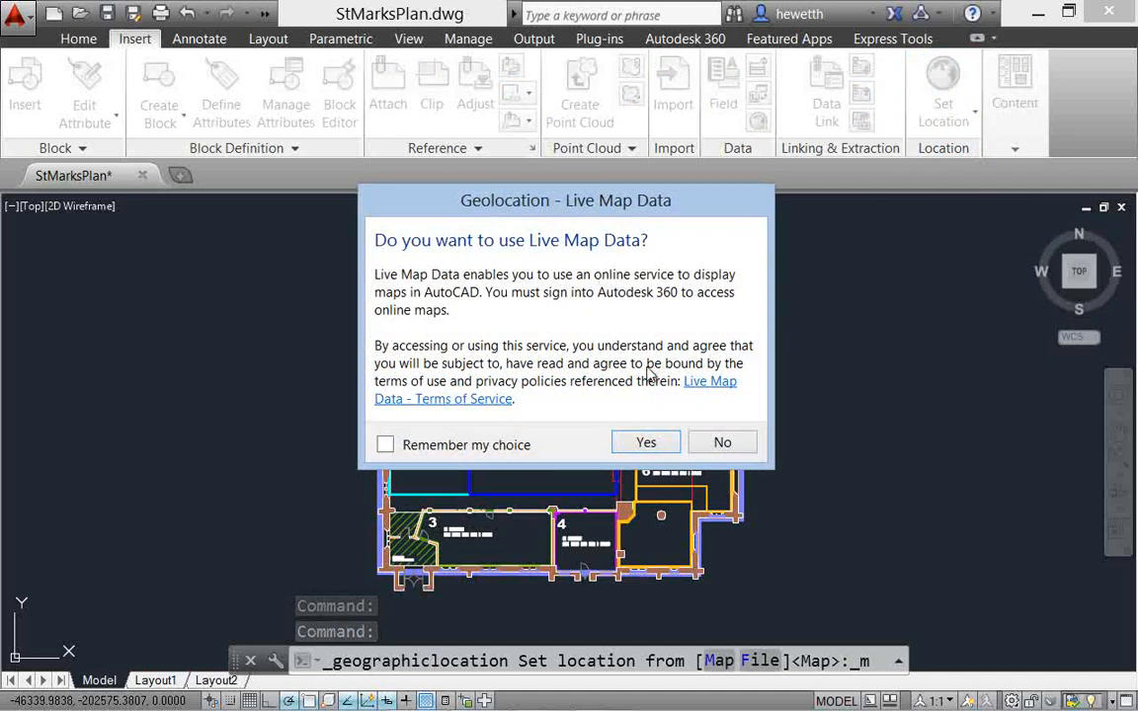
Step: Accept Live Map Data and search the map for Bradford, browsing its results
{"action": "left_click", "coordinate": [646, 442]}
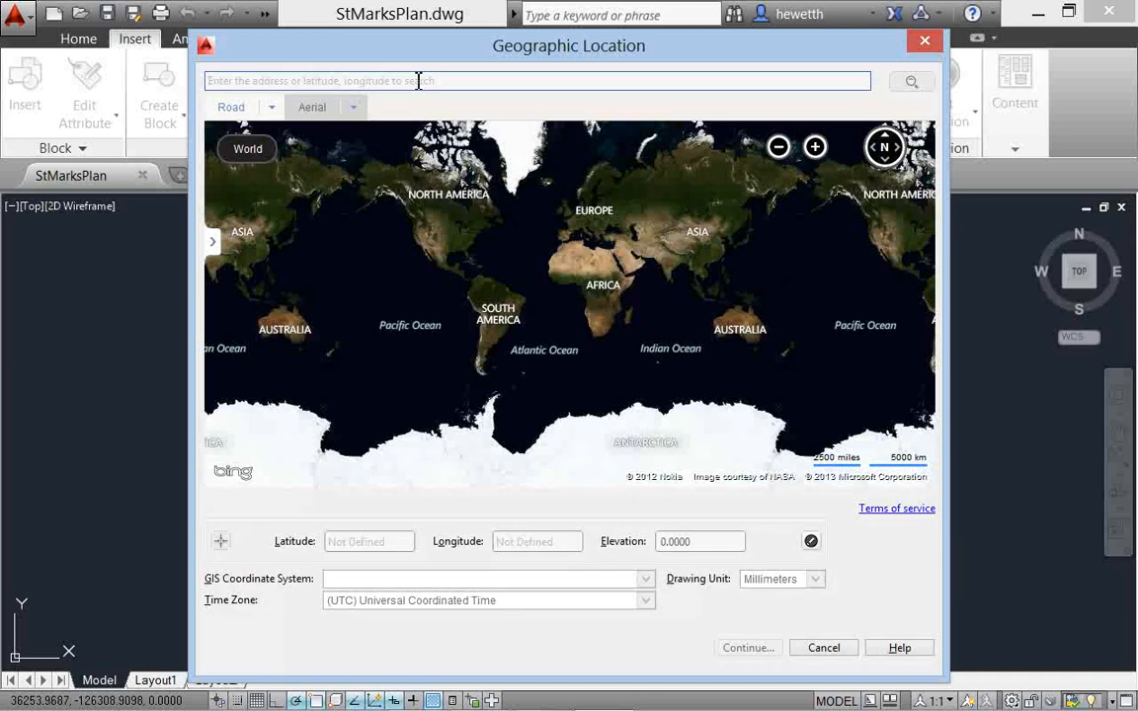
{"action": "type", "text": "Bradford, UK"}
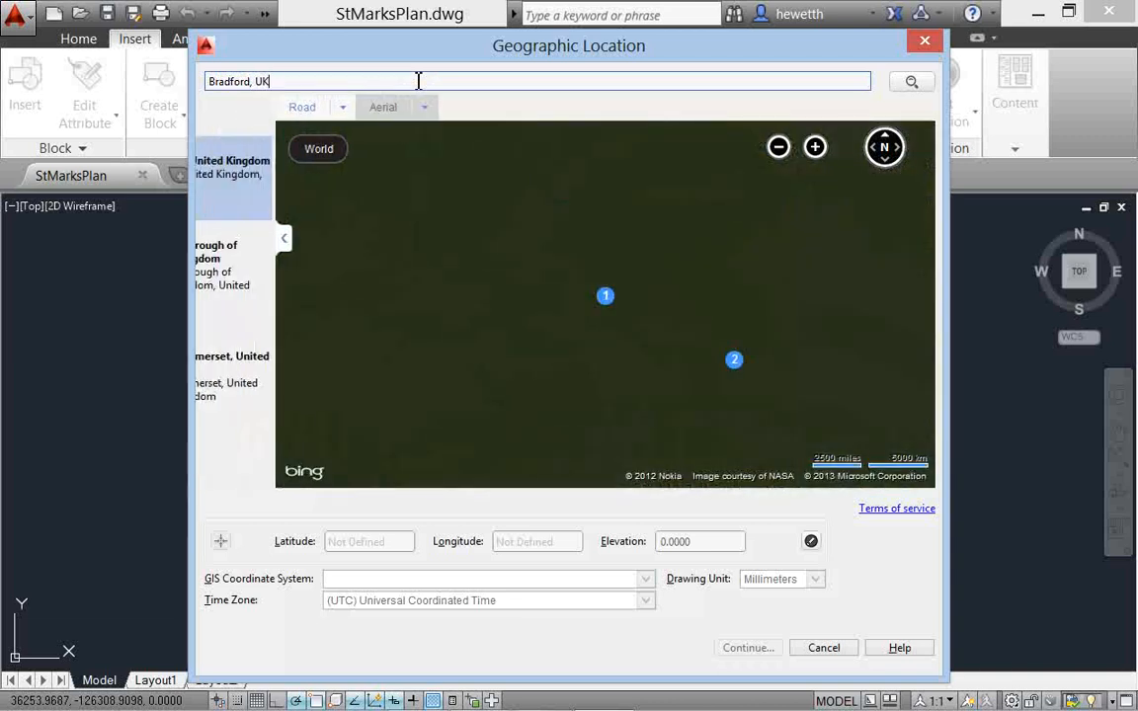
{"action": "left_click", "coordinate": [909, 81]}
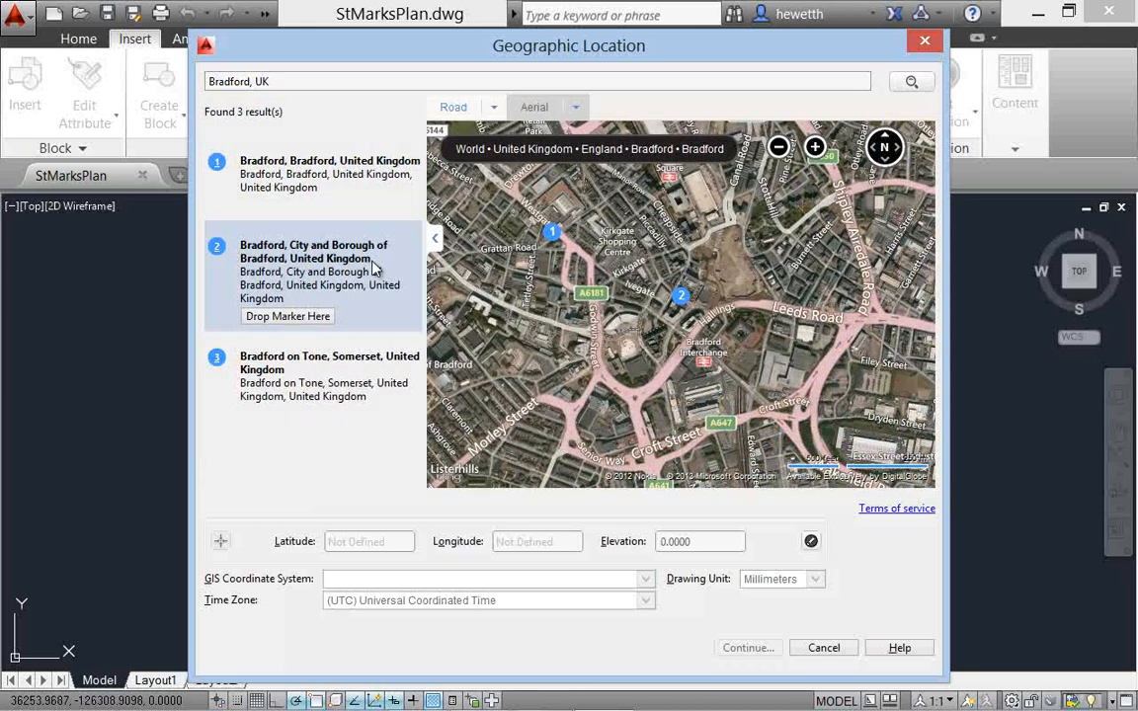
{"action": "left_click", "coordinate": [328, 363]}
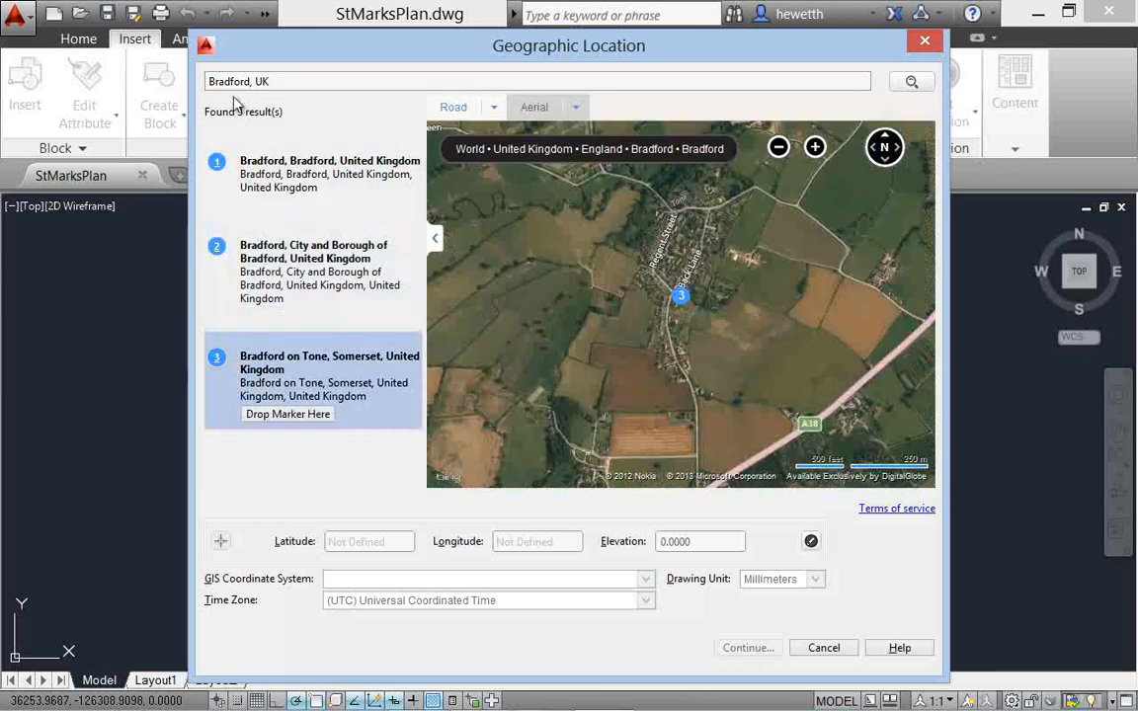
Step: Replace the search with 'Low Moor' and find Low Moor, Bradford, United Kingdom
{"action": "double_click", "coordinate": [229, 81]}
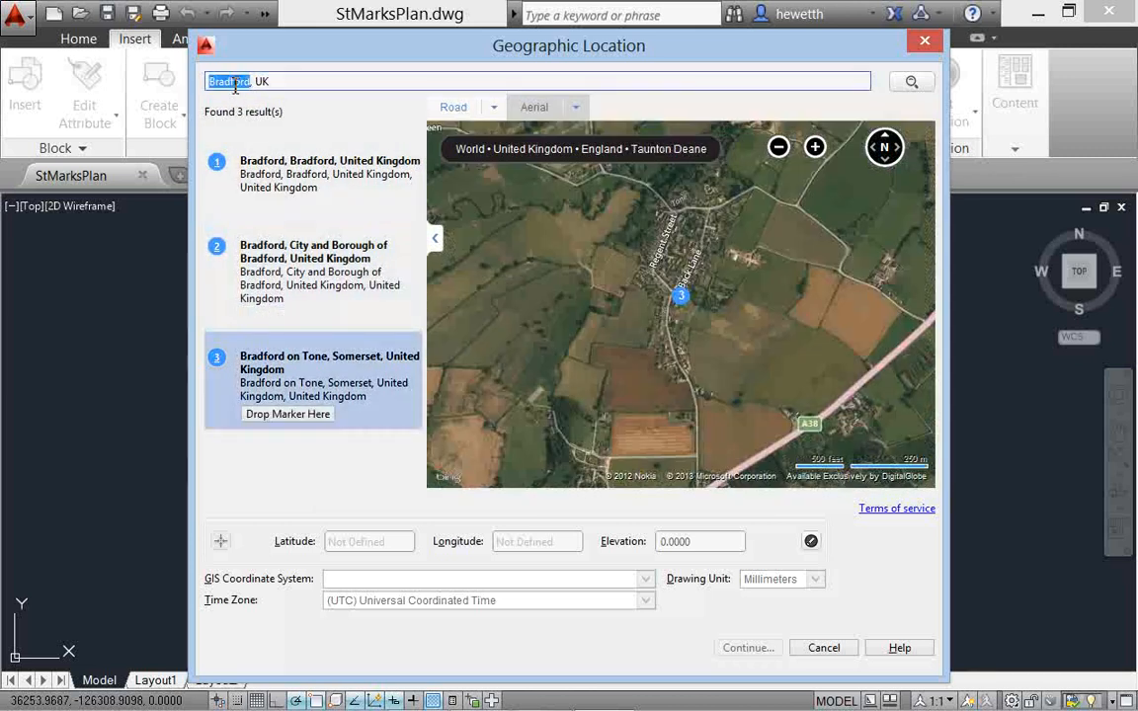
{"action": "type", "text": "Low Moor"}
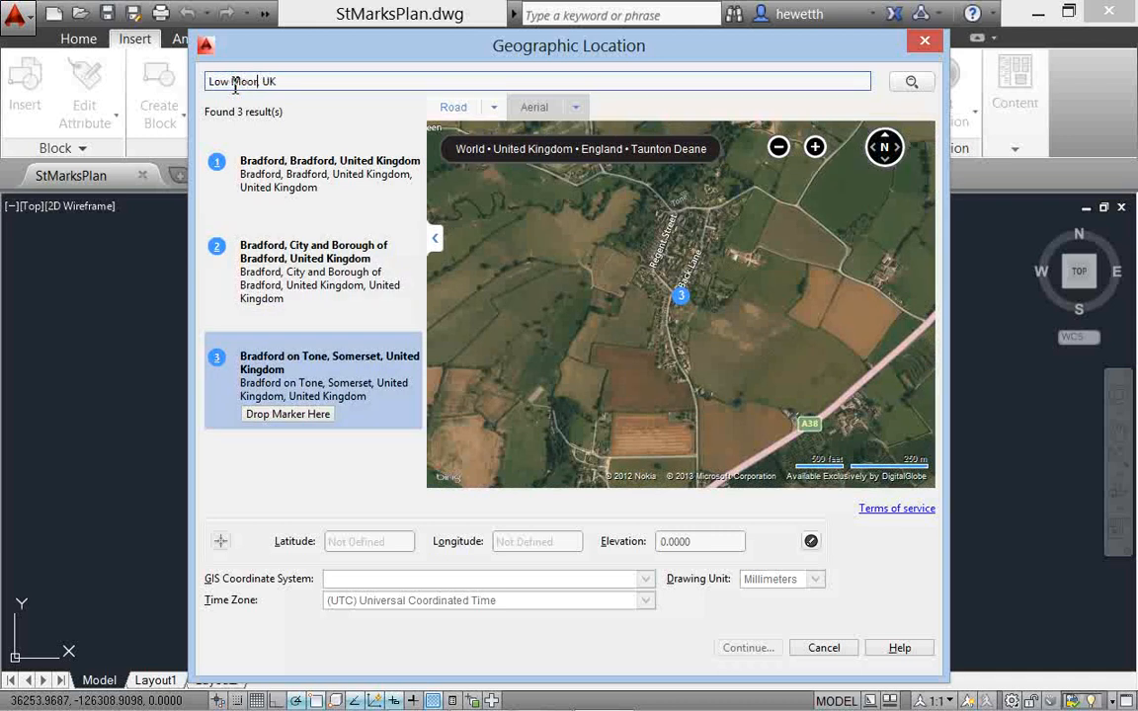
{"action": "left_click", "coordinate": [909, 81]}
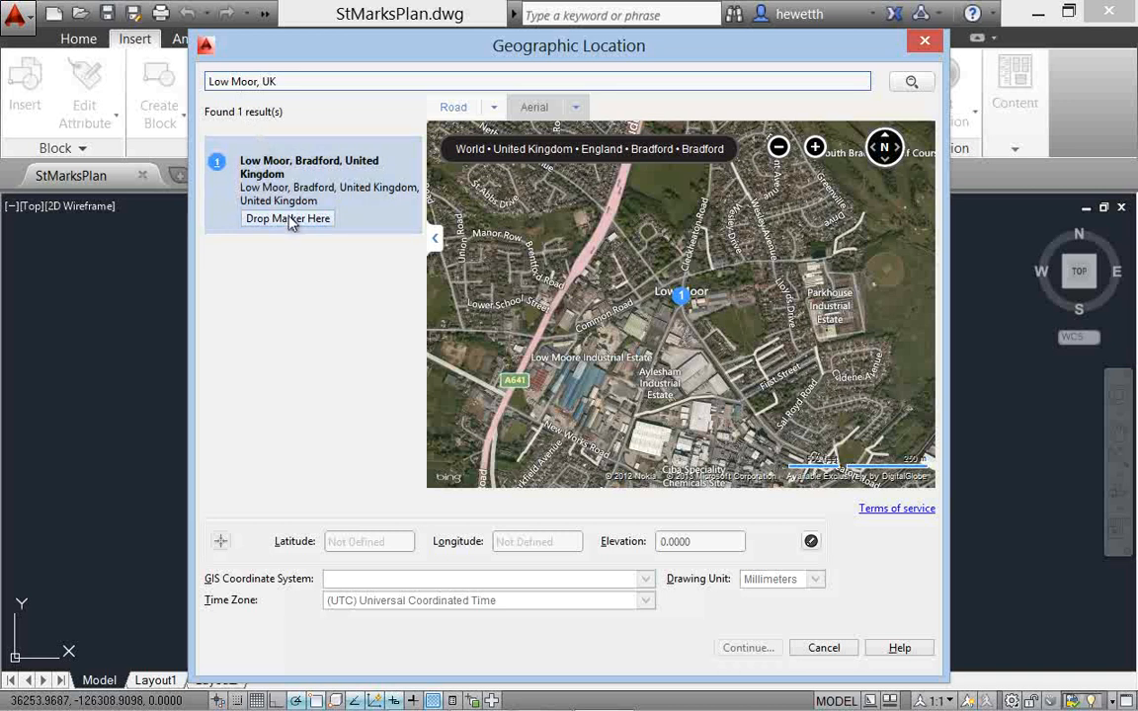
Step: Drop a location marker at Low Moor and move it onto the church site (53.7516, -1.7696)
{"action": "left_click", "coordinate": [288, 217]}
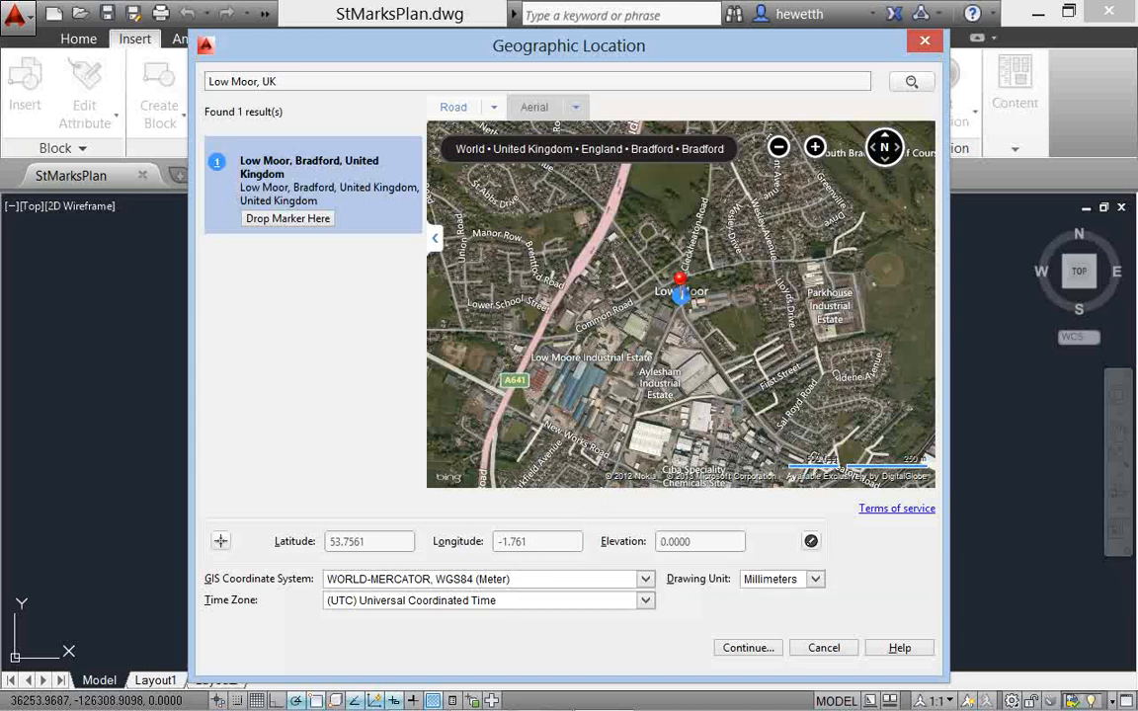
{"action": "left_click", "coordinate": [454, 107]}
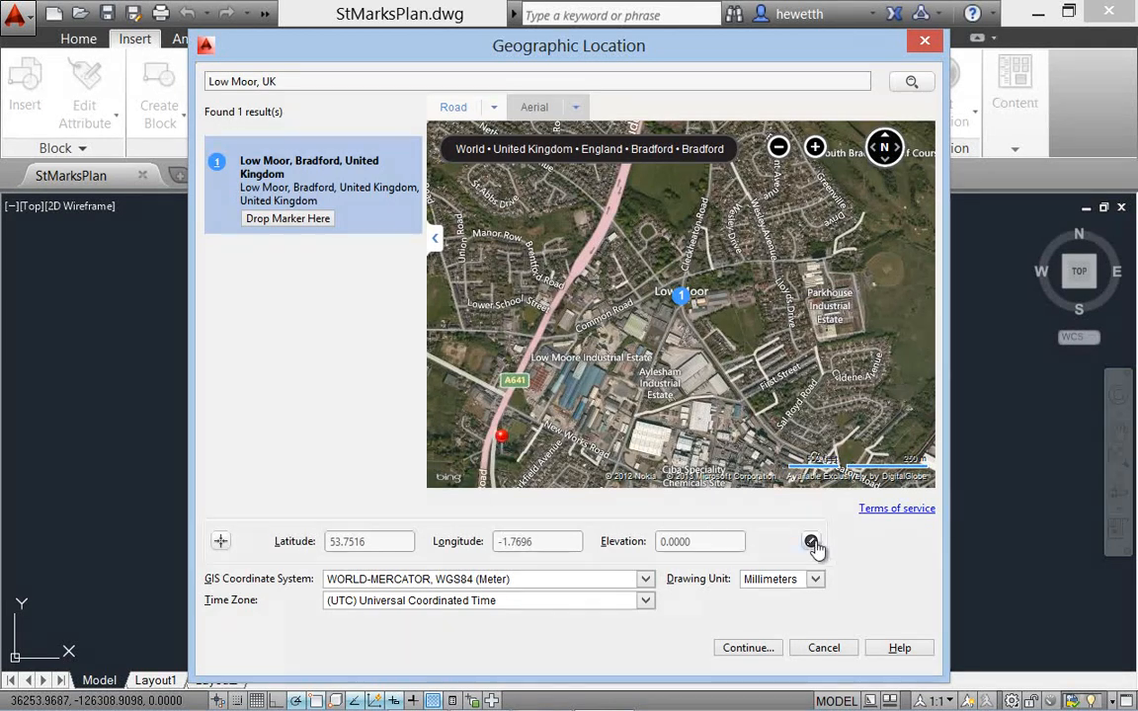
{"action": "mouse_move", "coordinate": [810, 541]}
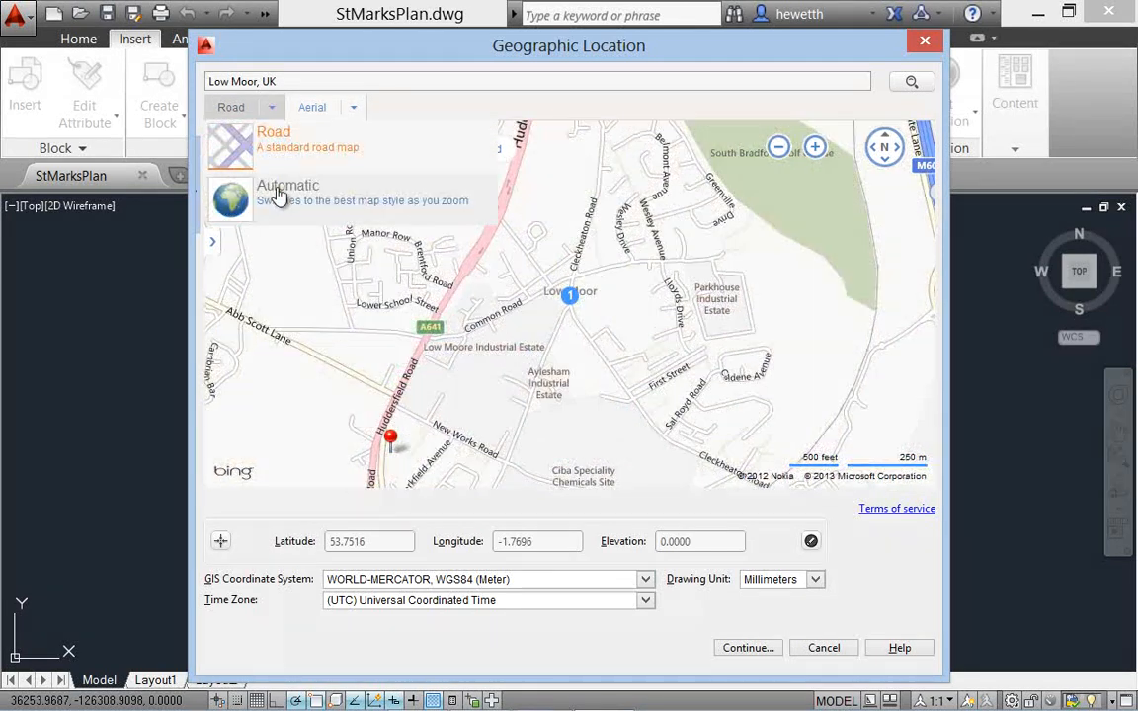
Step: Switch the map to Automatic style and refine the marker onto the church (53.7514, -1.7697)
{"action": "left_click", "coordinate": [288, 193]}
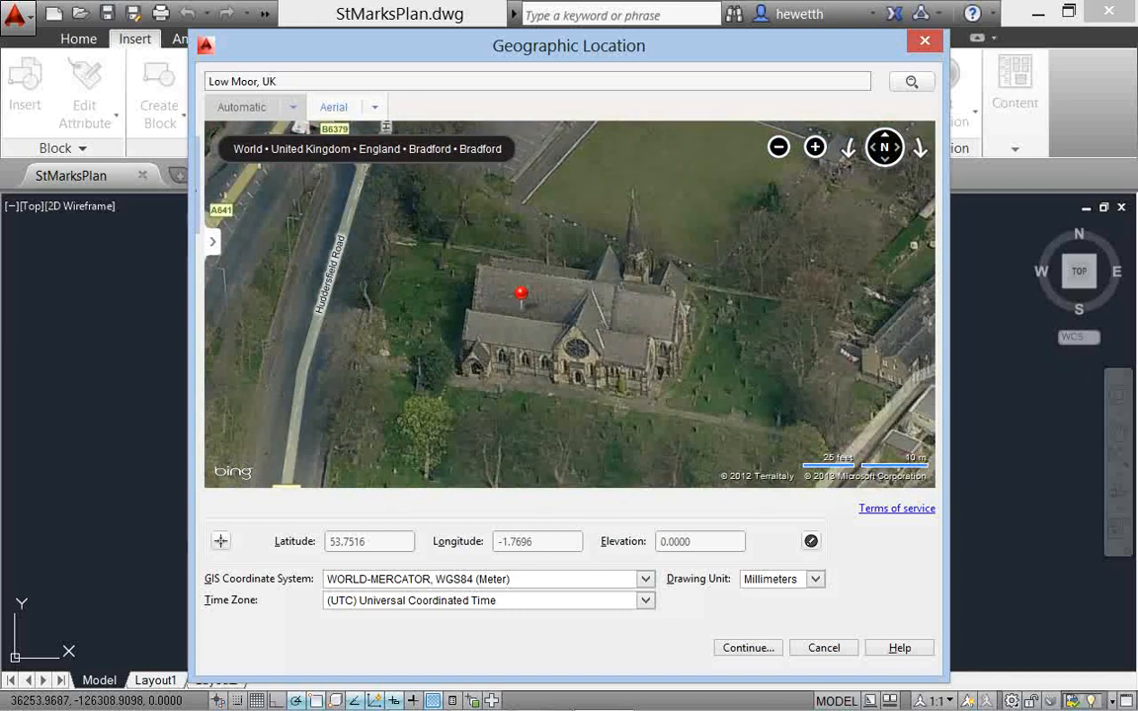
{"action": "left_click", "coordinate": [458, 351]}
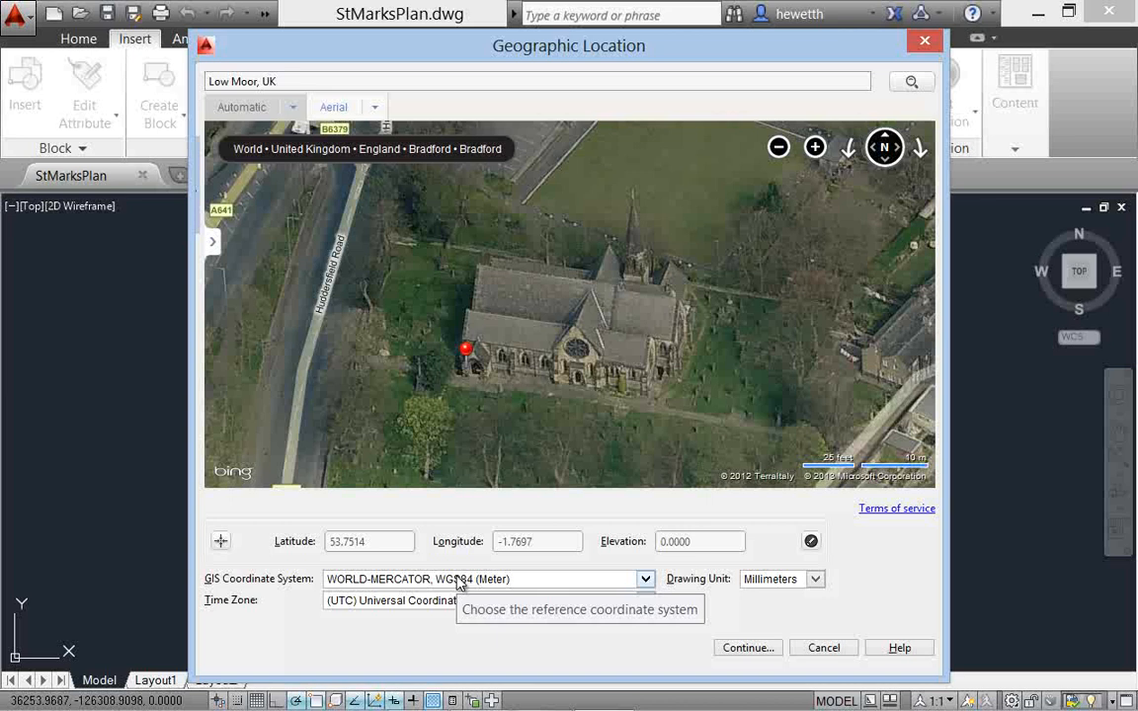
Step: Set the GIS coordinate system to BritishNatGrid, OSGB-MOD (Meter)
{"action": "left_click", "coordinate": [644, 578]}
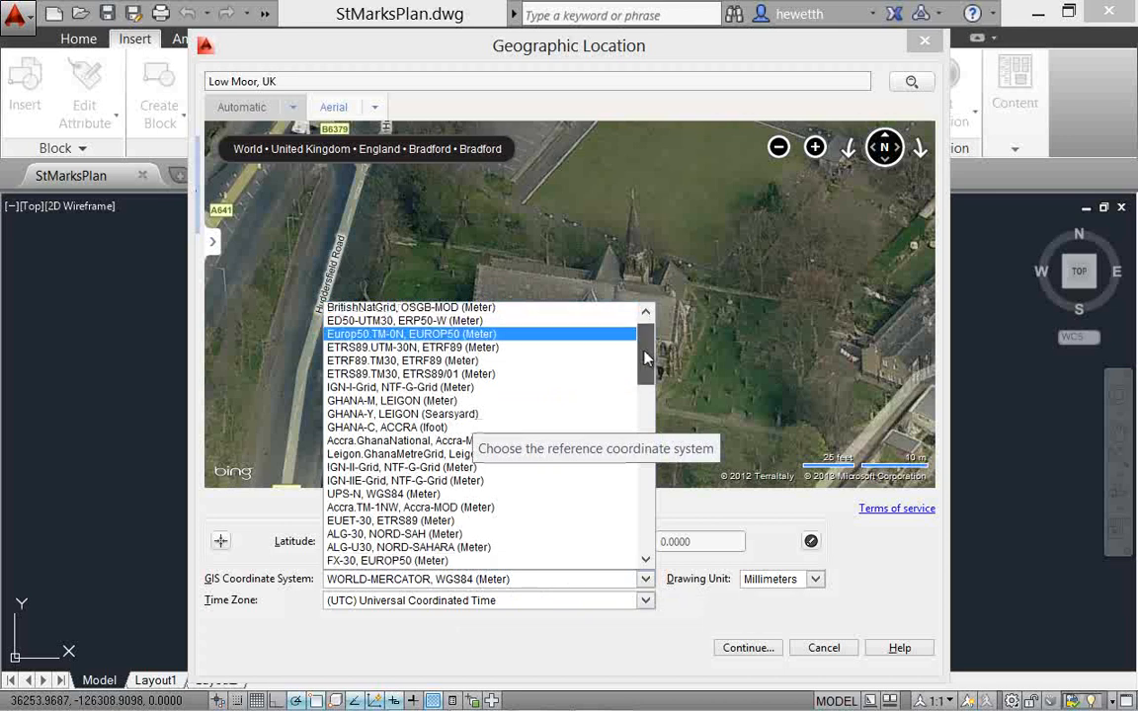
{"action": "scroll", "scroll_direction": "down", "scroll_amount": 3}
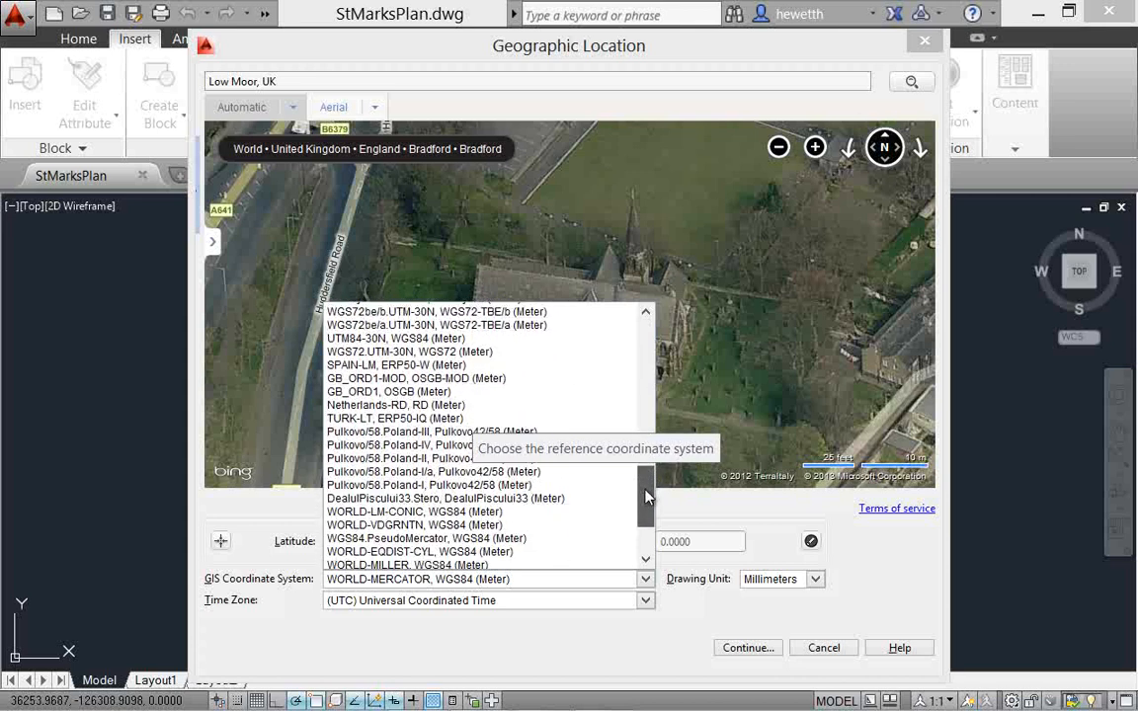
{"action": "scroll", "scroll_direction": "down", "scroll_amount": 3}
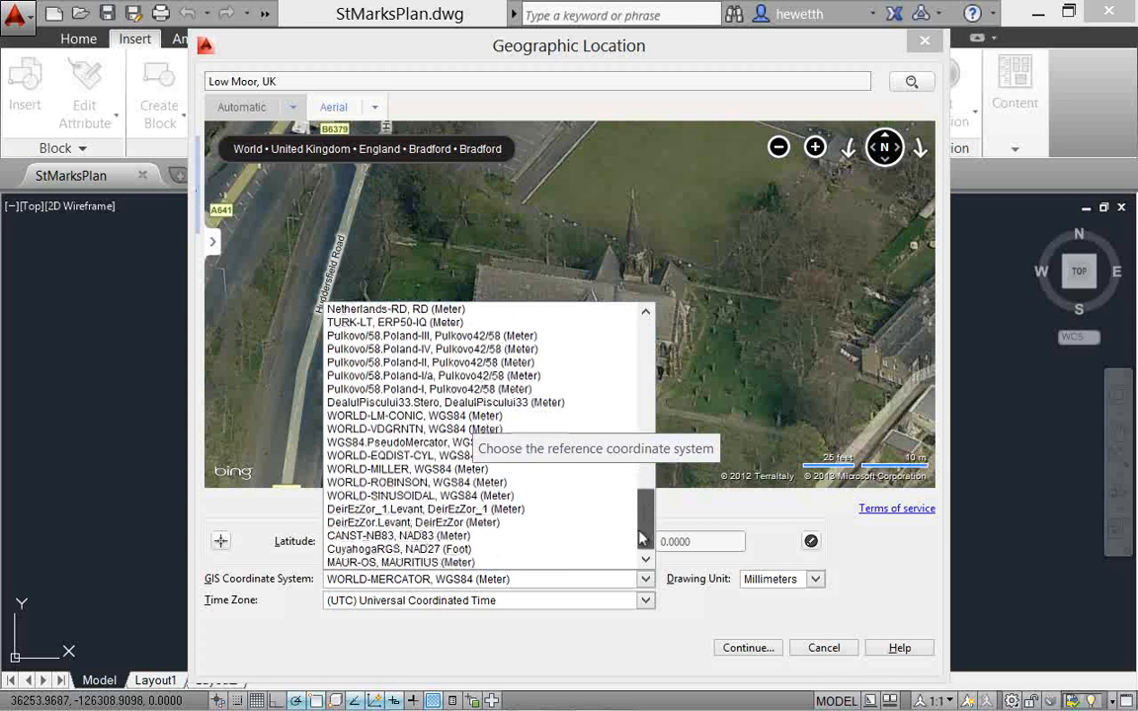
{"action": "scroll", "scroll_direction": "up", "scroll_amount": 3}
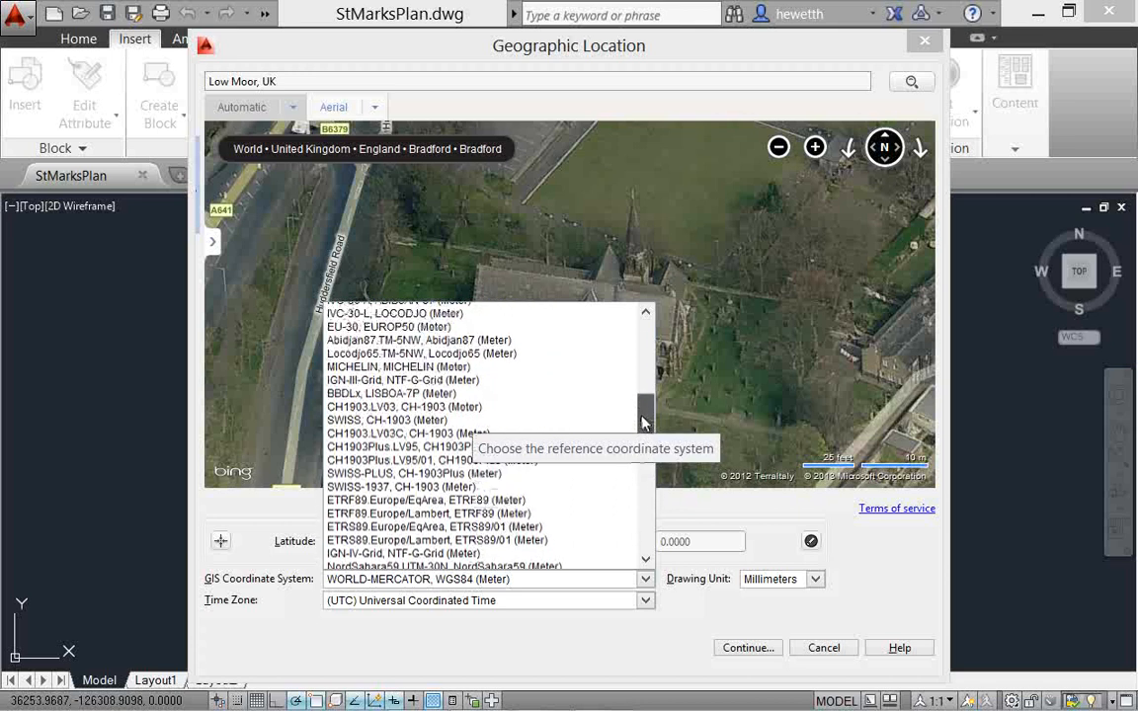
{"action": "scroll", "scroll_direction": "up", "scroll_amount": 3}
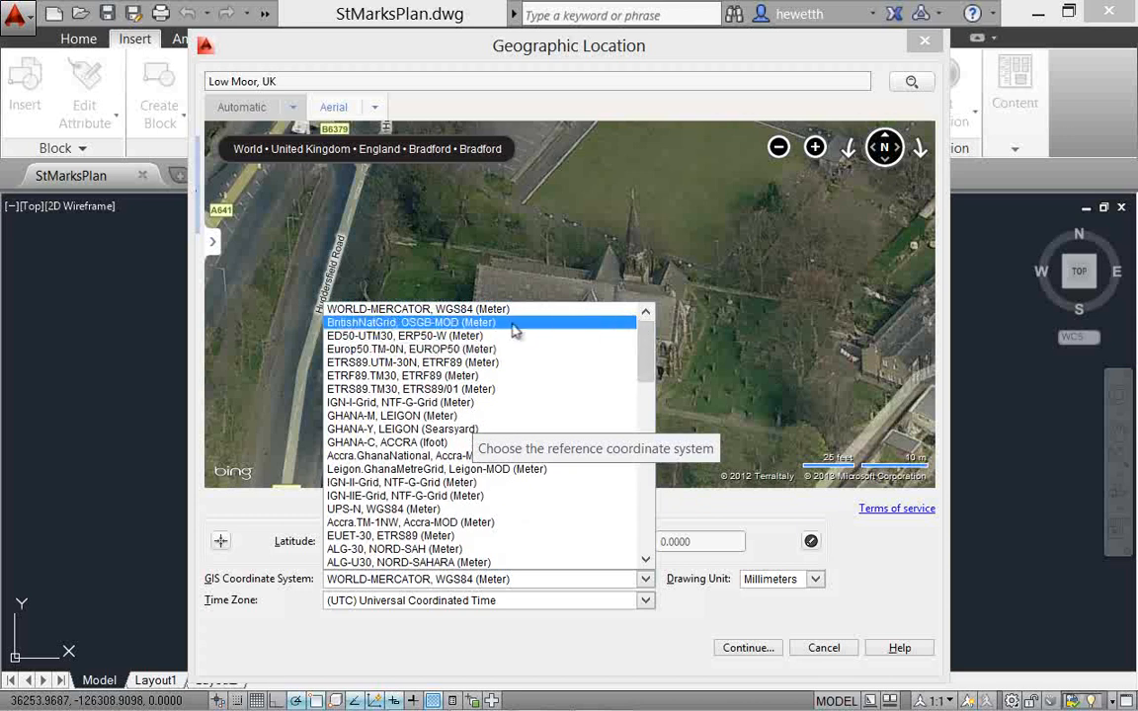
{"action": "left_click", "coordinate": [411, 322]}
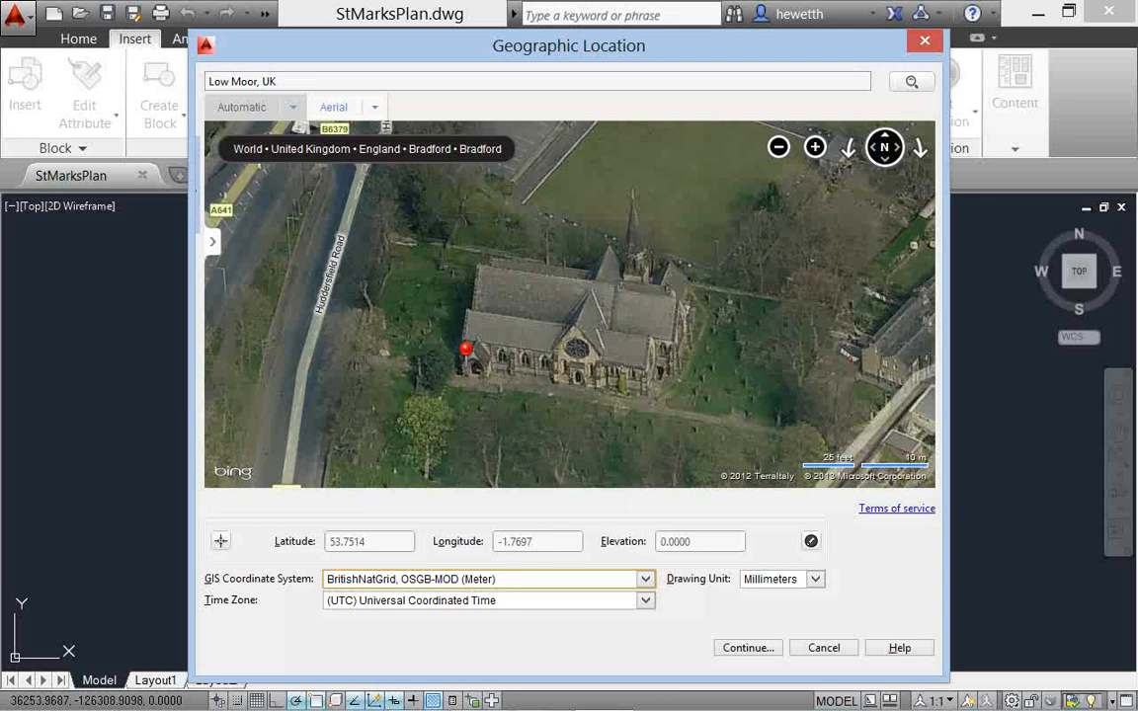
{"action": "mouse_move", "coordinate": [357, 553]}
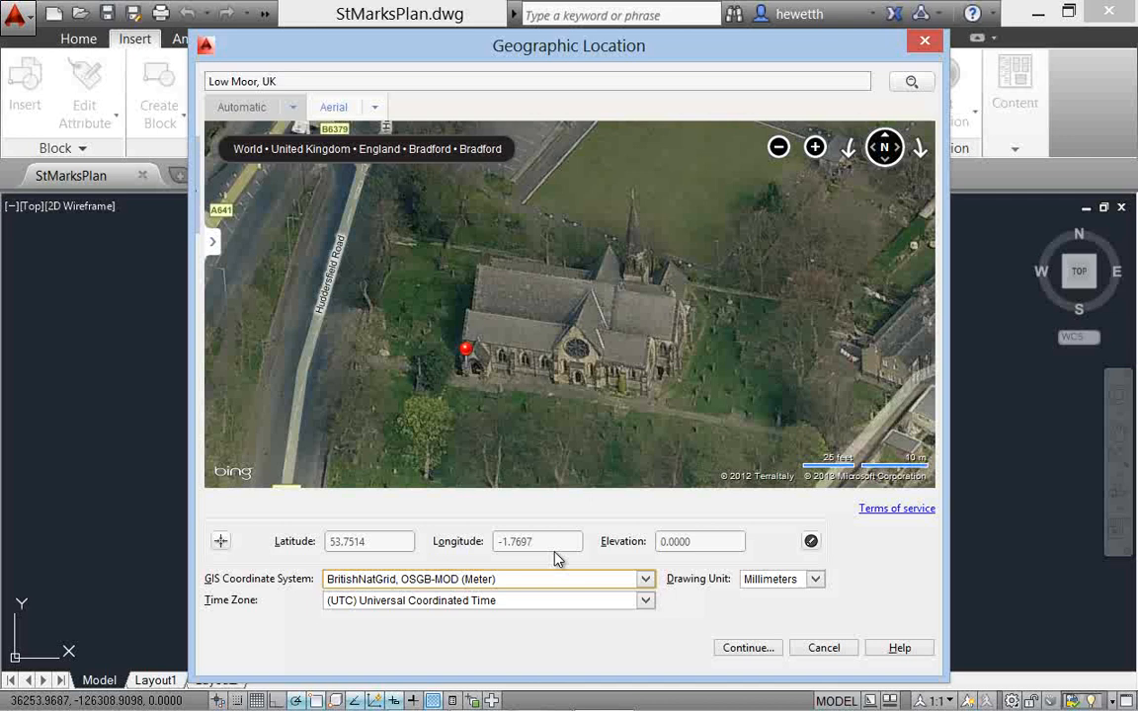
{"action": "mouse_move", "coordinate": [679, 596]}
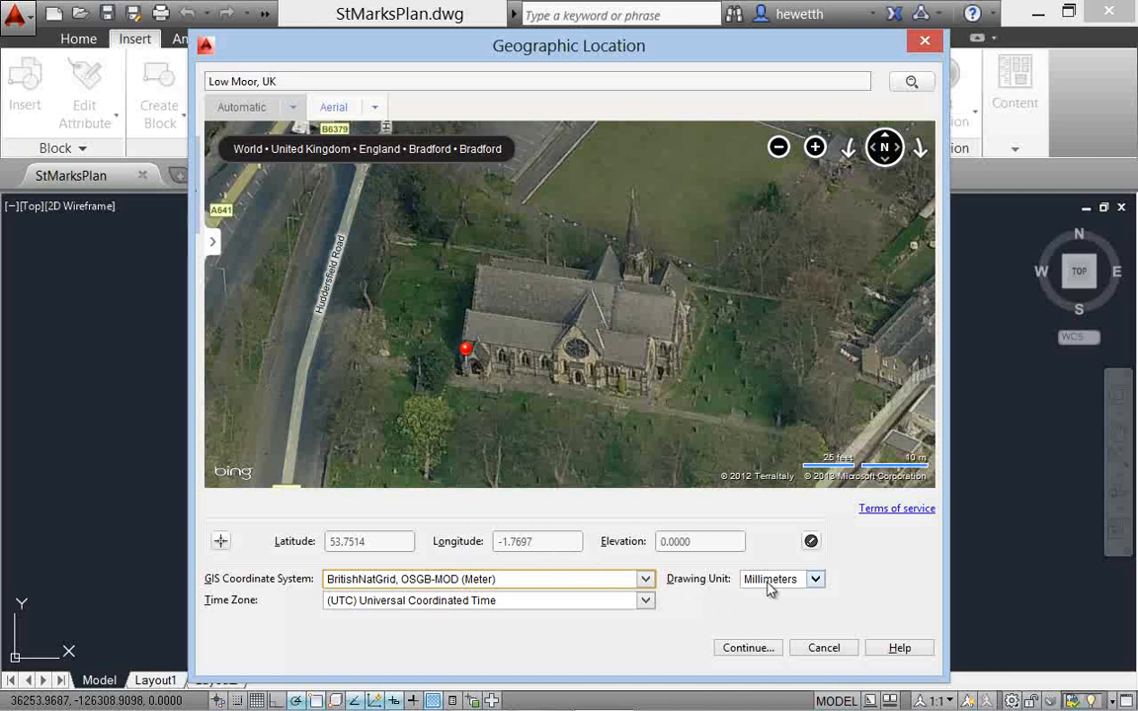
Step: Check drawing units, switch the map to Road style and make latitude/longitude editable
{"action": "left_click", "coordinate": [814, 579]}
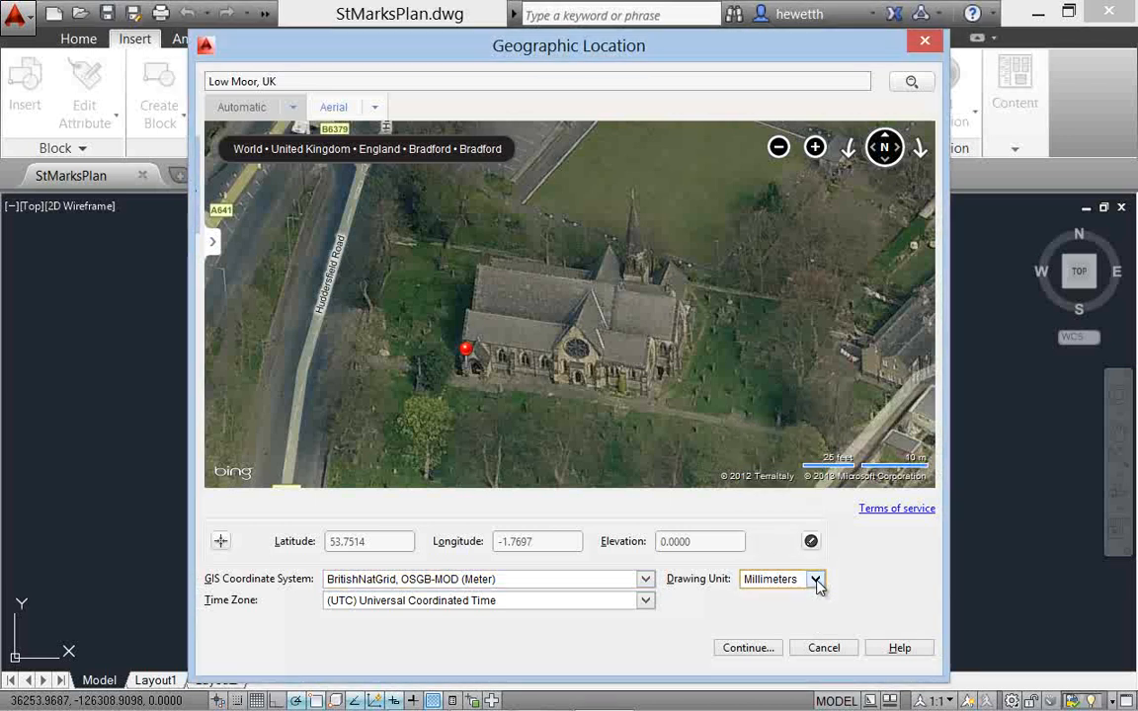
{"action": "mouse_move", "coordinate": [800, 604]}
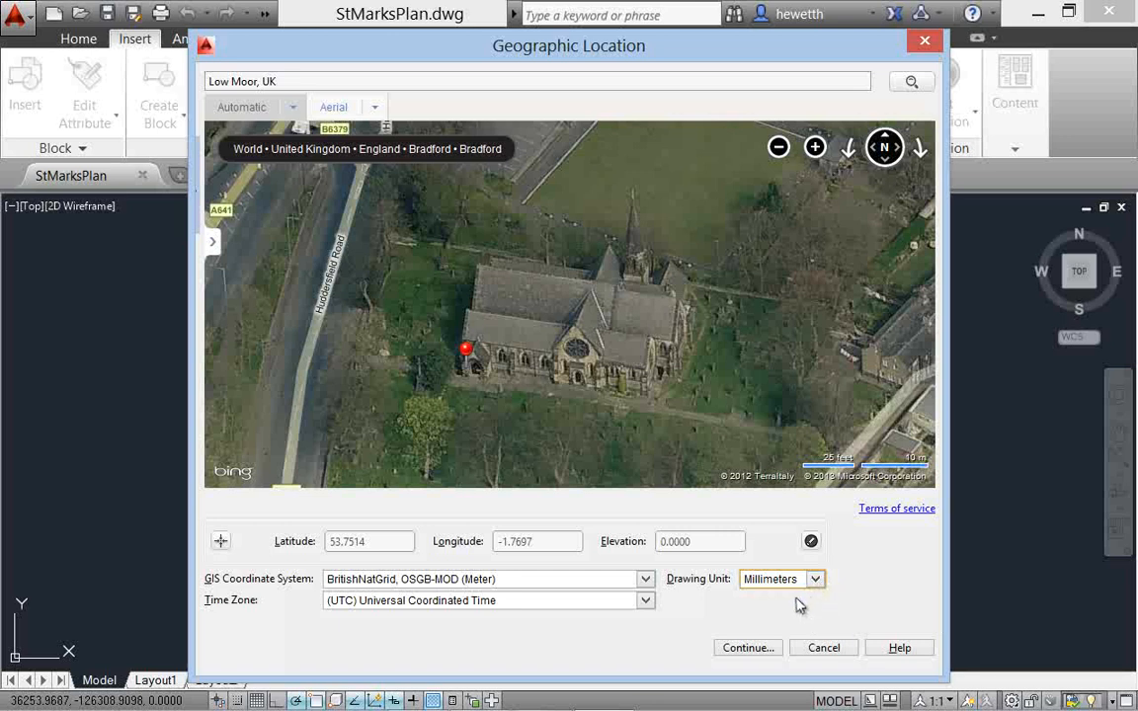
{"action": "mouse_move", "coordinate": [778, 561]}
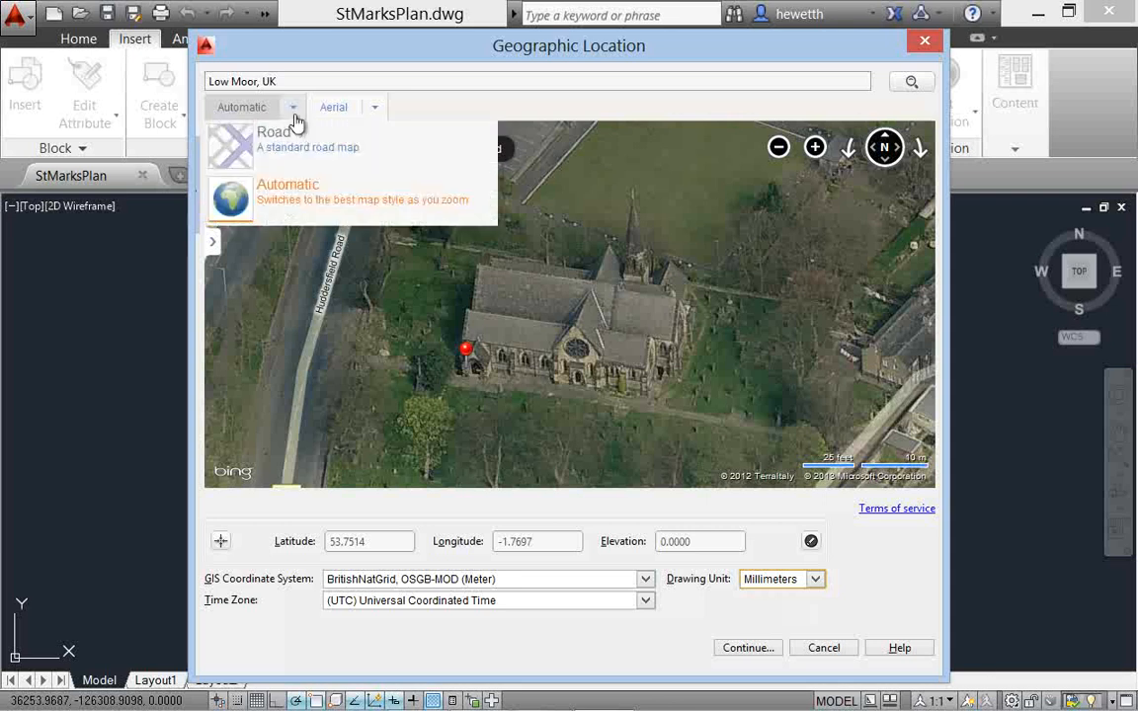
{"action": "left_click", "coordinate": [273, 132]}
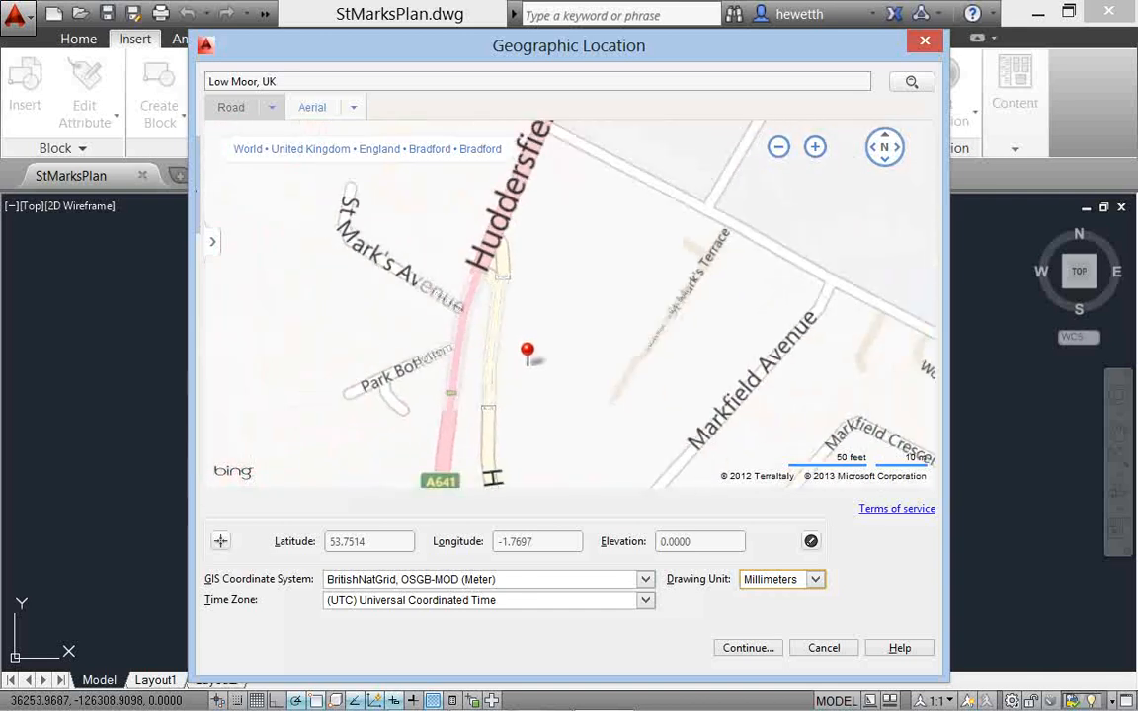
{"action": "left_click", "coordinate": [778, 146]}
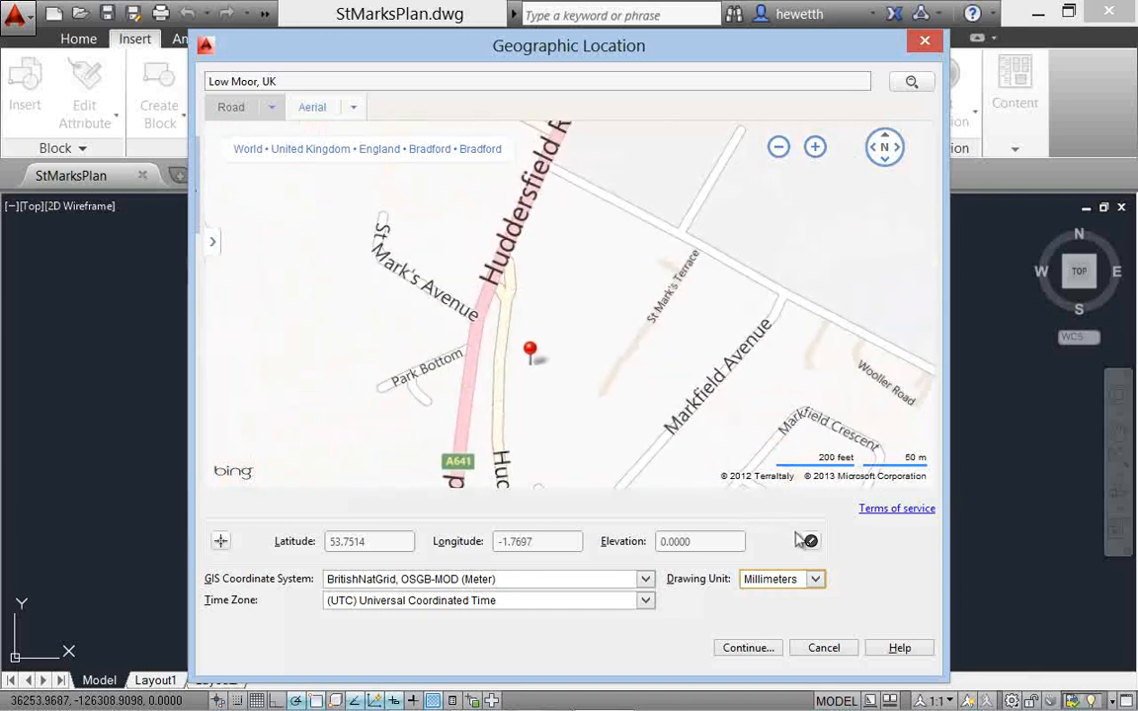
{"action": "mouse_move", "coordinate": [810, 541]}
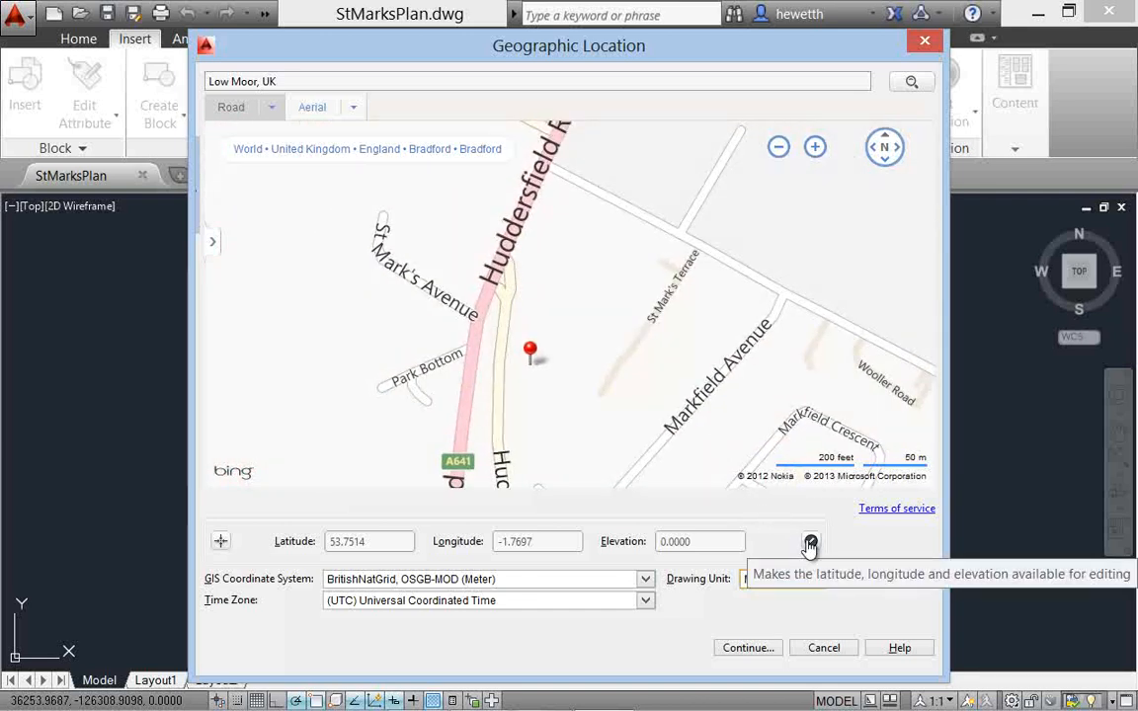
{"action": "left_click", "coordinate": [809, 542]}
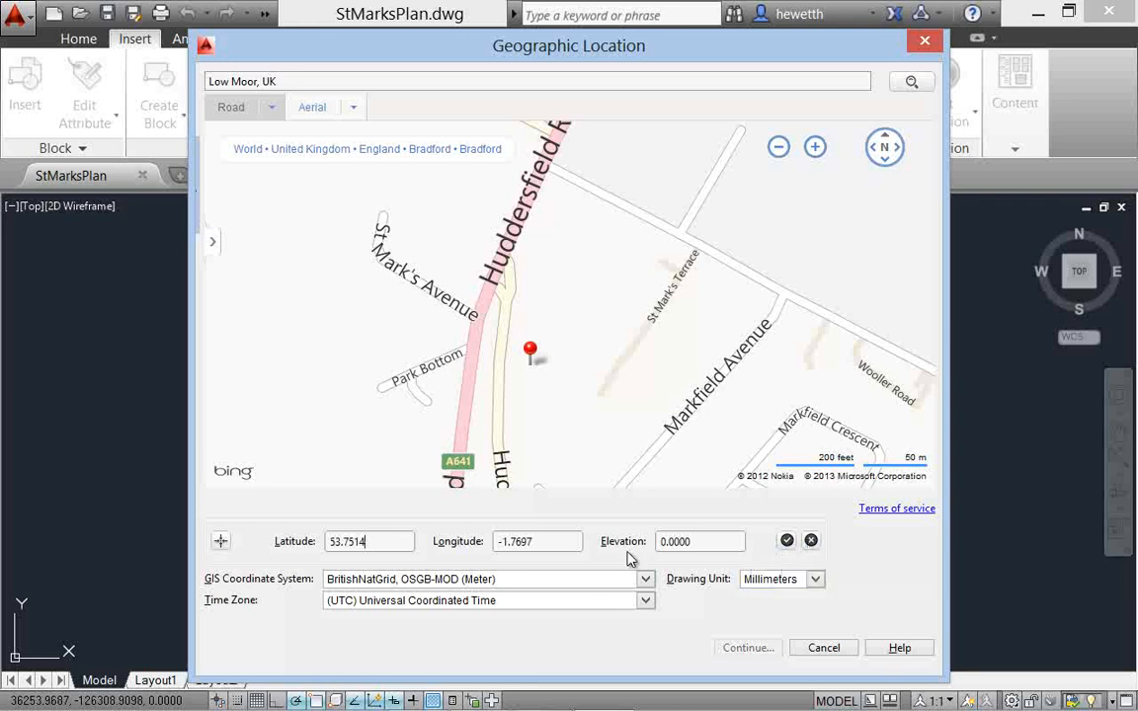
{"action": "mouse_move", "coordinate": [563, 557]}
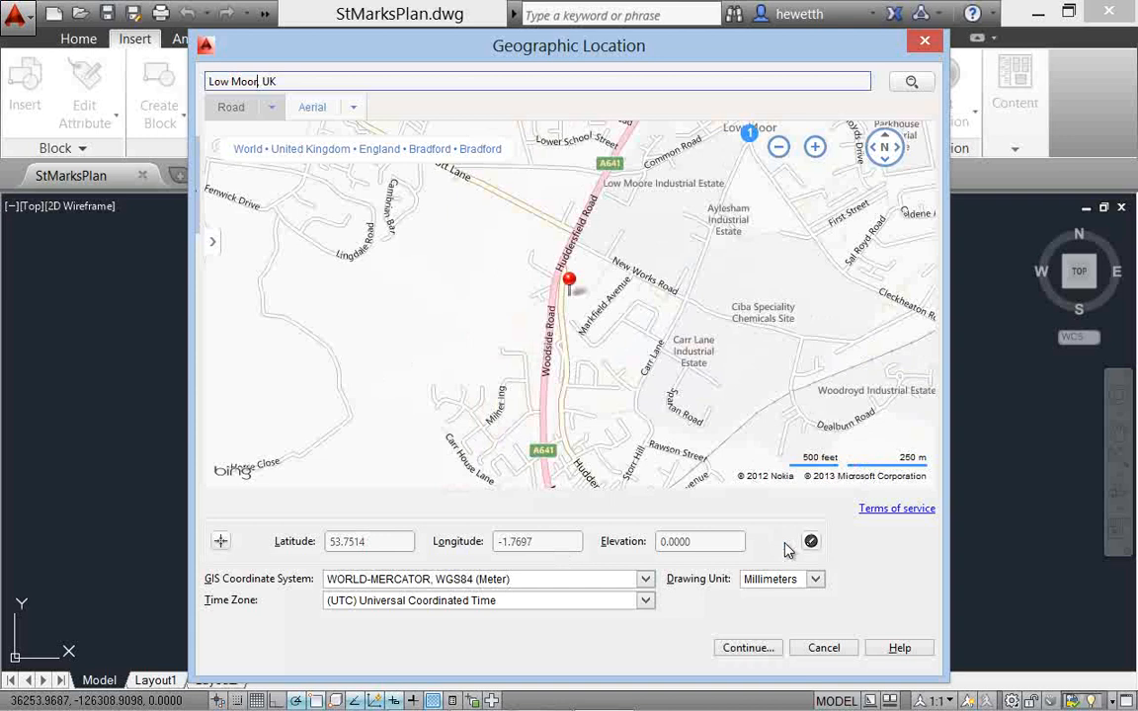
{"action": "mouse_move", "coordinate": [646, 579]}
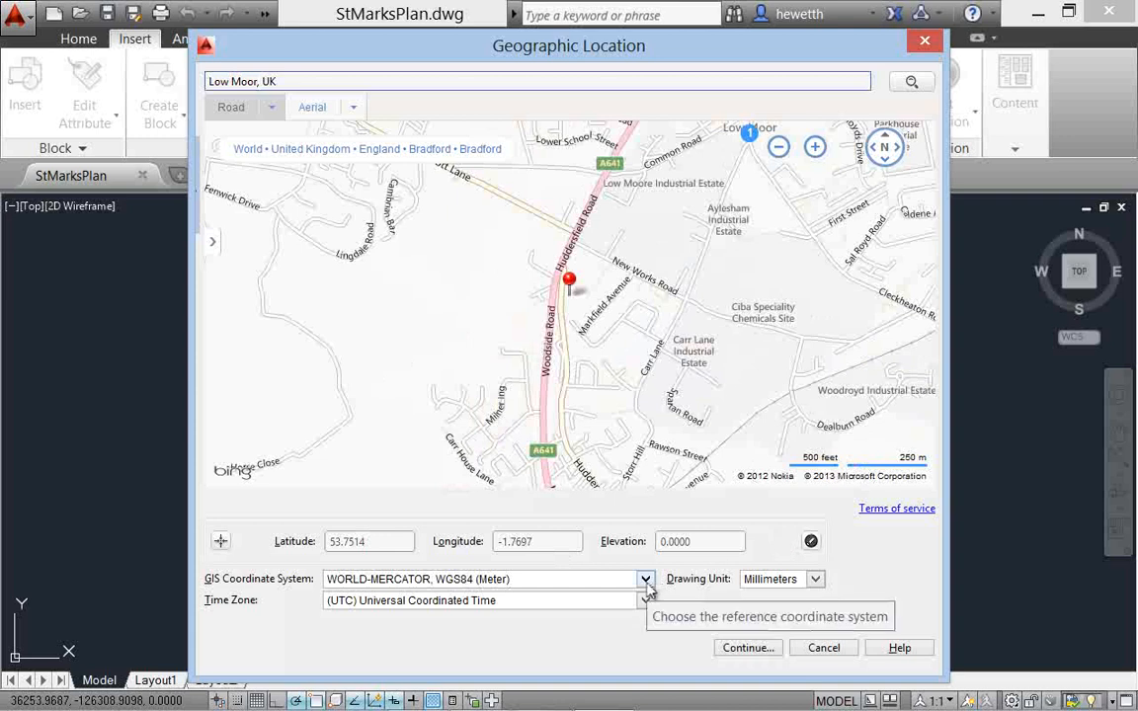
Step: Reselect BritishNatGrid, OSGB-MOD as the coordinate system and accept the location with Continue
{"action": "left_click", "coordinate": [644, 578]}
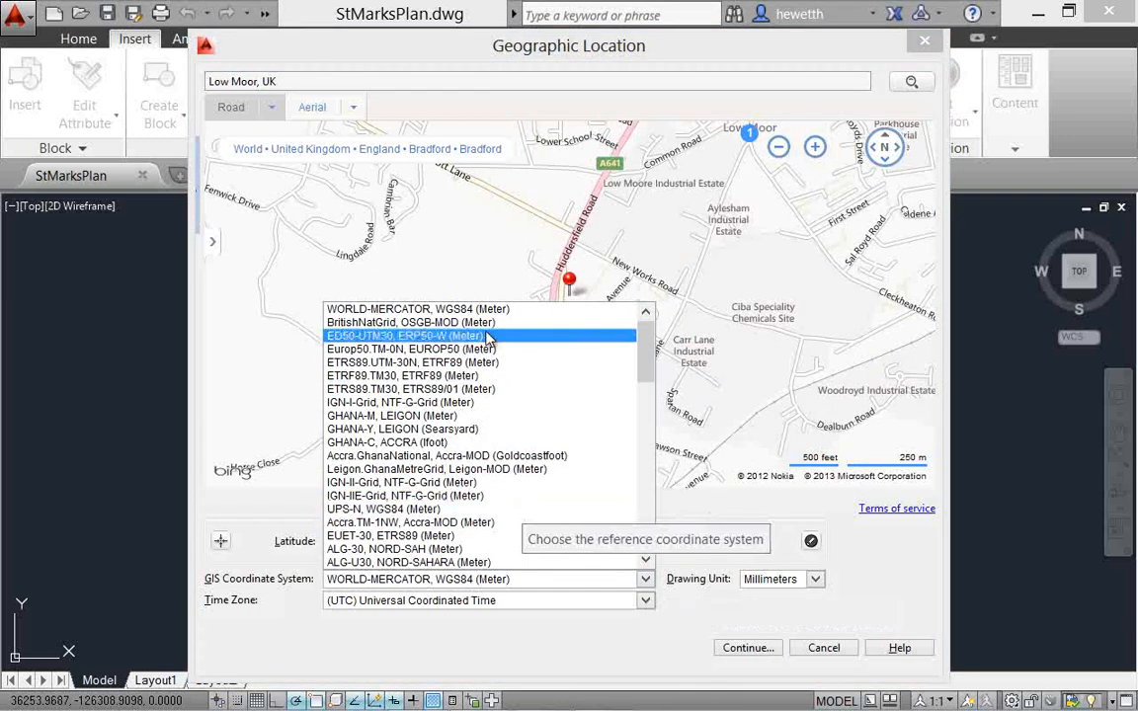
{"action": "left_click", "coordinate": [411, 322]}
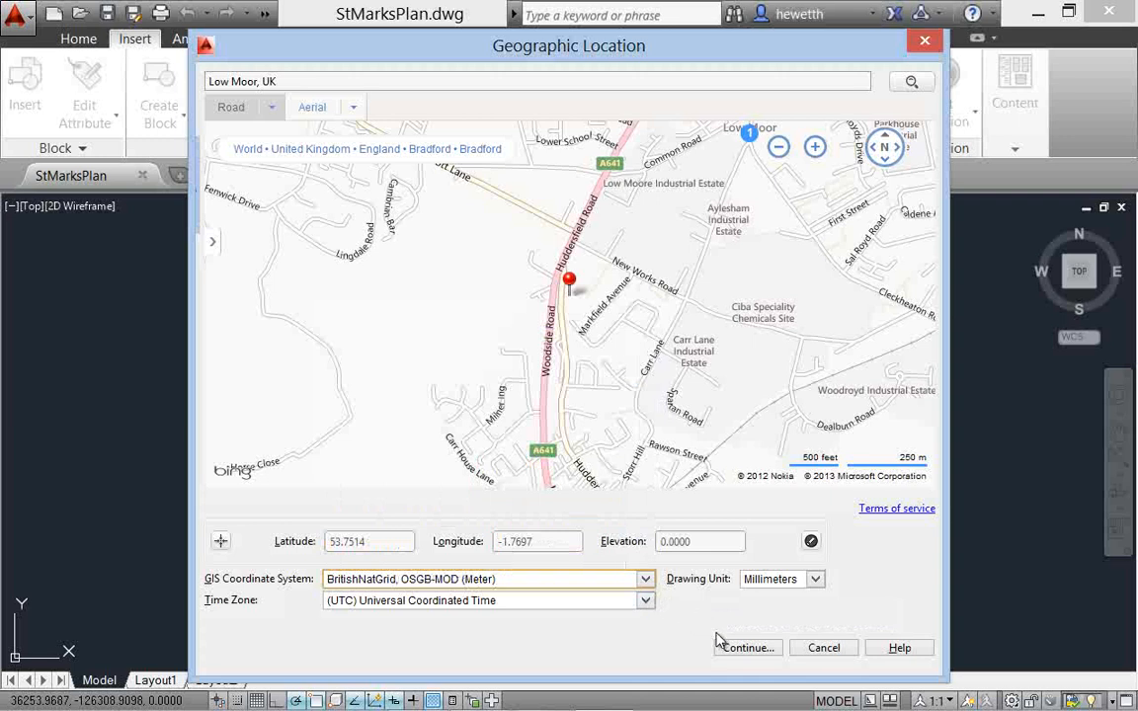
{"action": "left_click", "coordinate": [747, 648]}
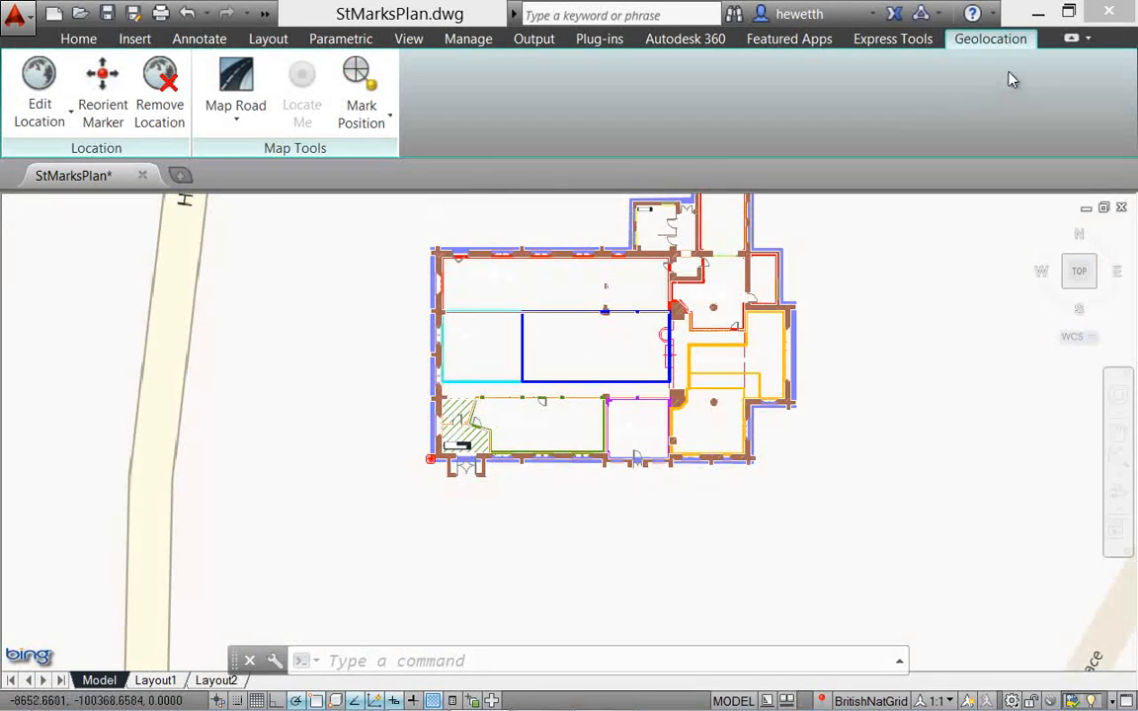
{"action": "mouse_move", "coordinate": [1009, 57]}
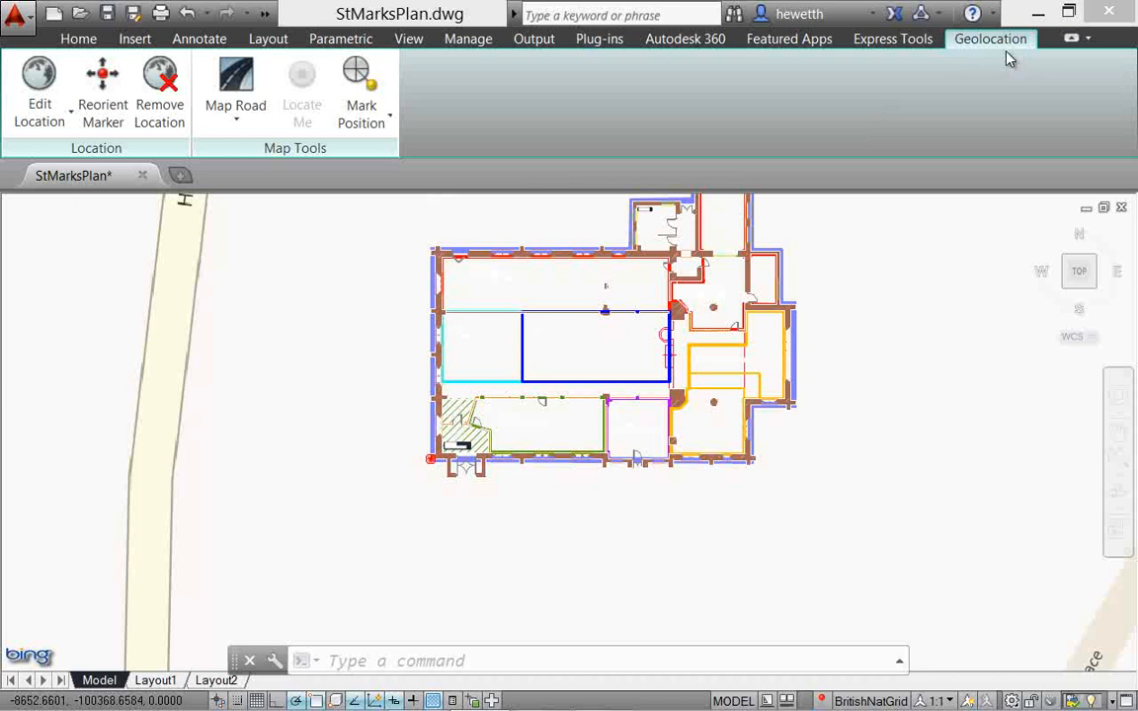
{"action": "mouse_move", "coordinate": [446, 178]}
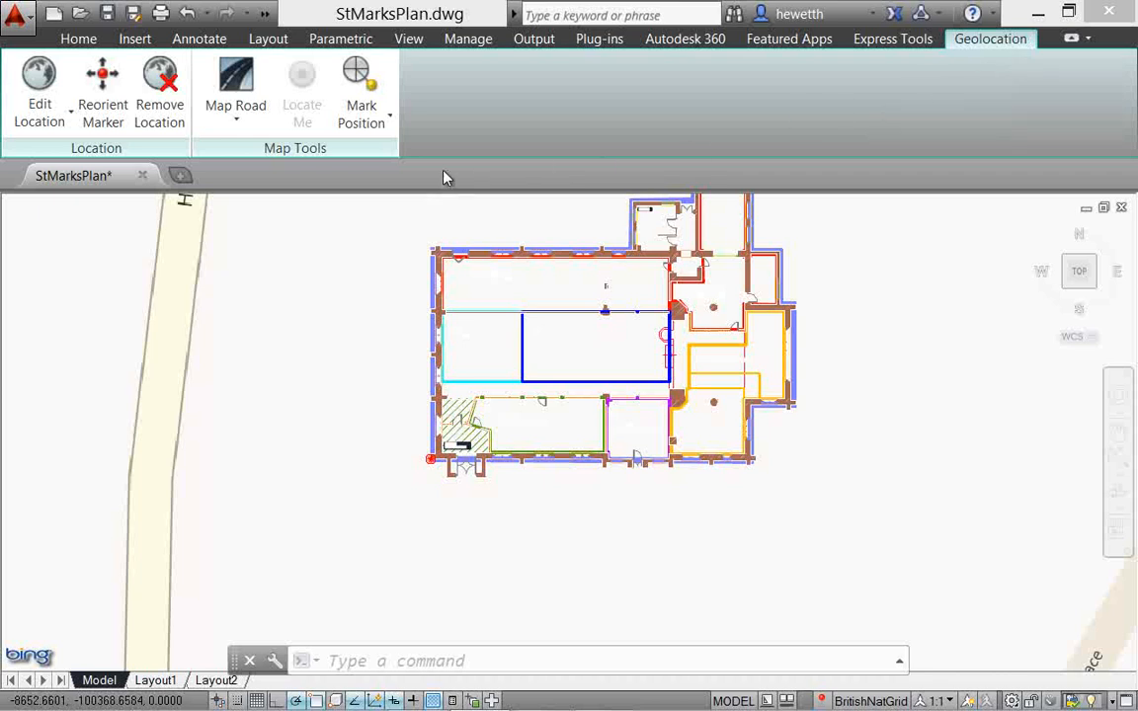
{"action": "mouse_move", "coordinate": [259, 165]}
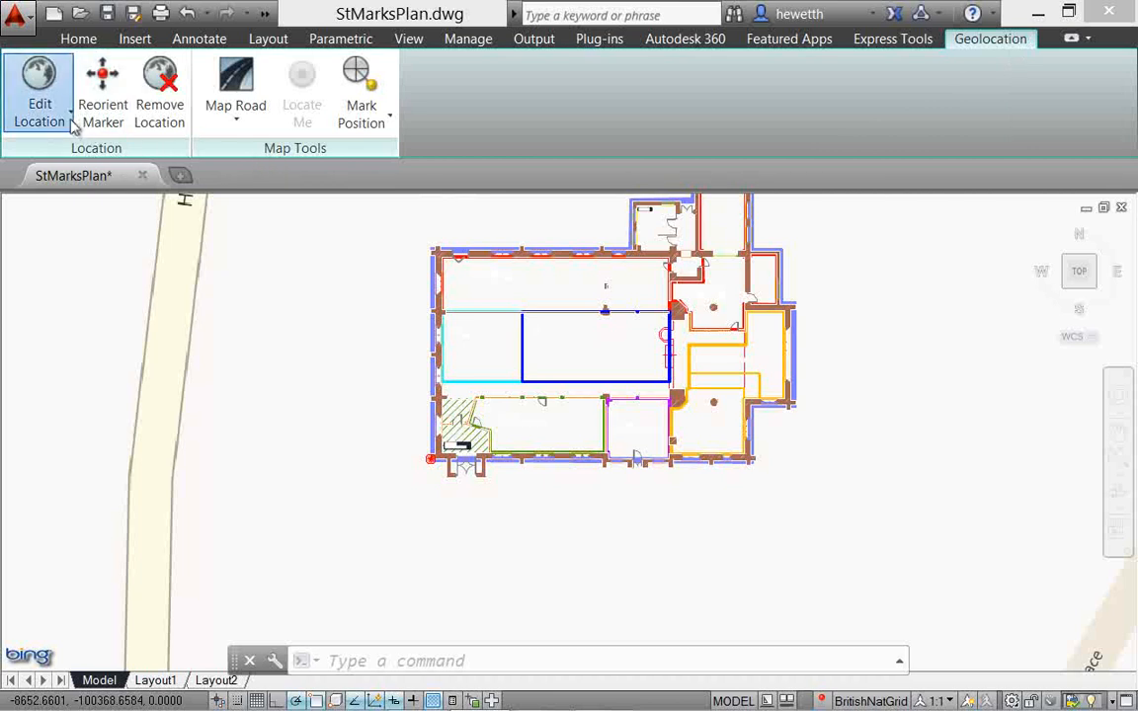
Step: Show the Edit Location choices (From Map, From File) on the Geolocation tab
{"action": "left_click", "coordinate": [40, 89]}
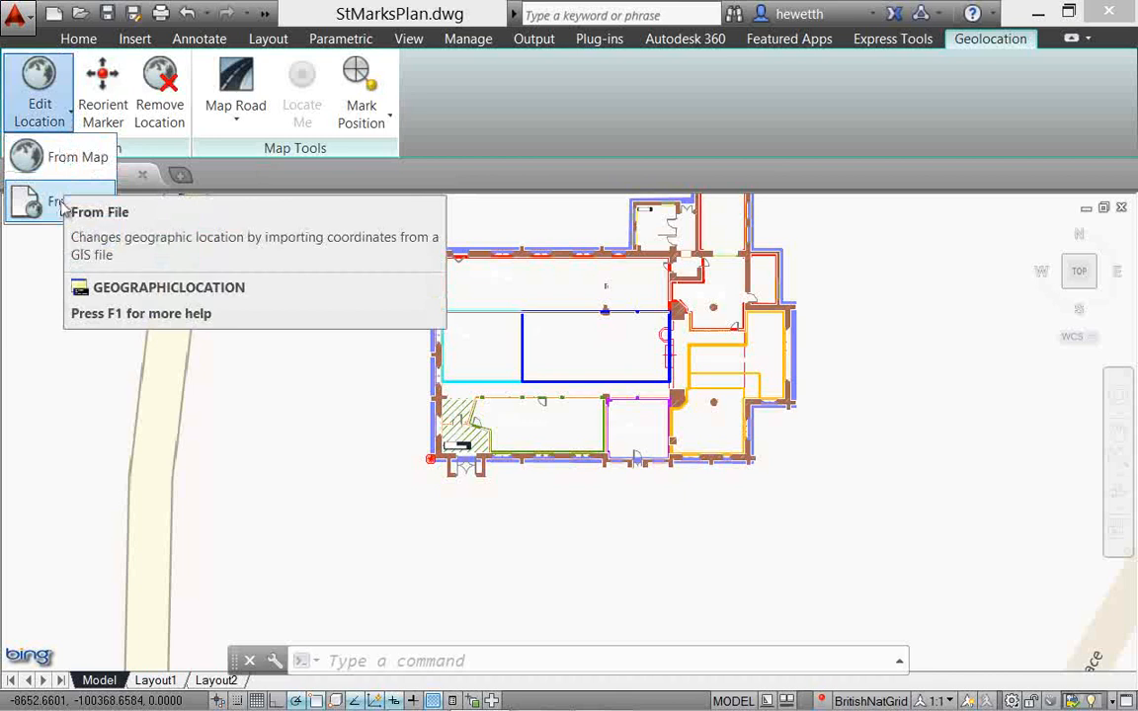
{"action": "mouse_move", "coordinate": [103, 95]}
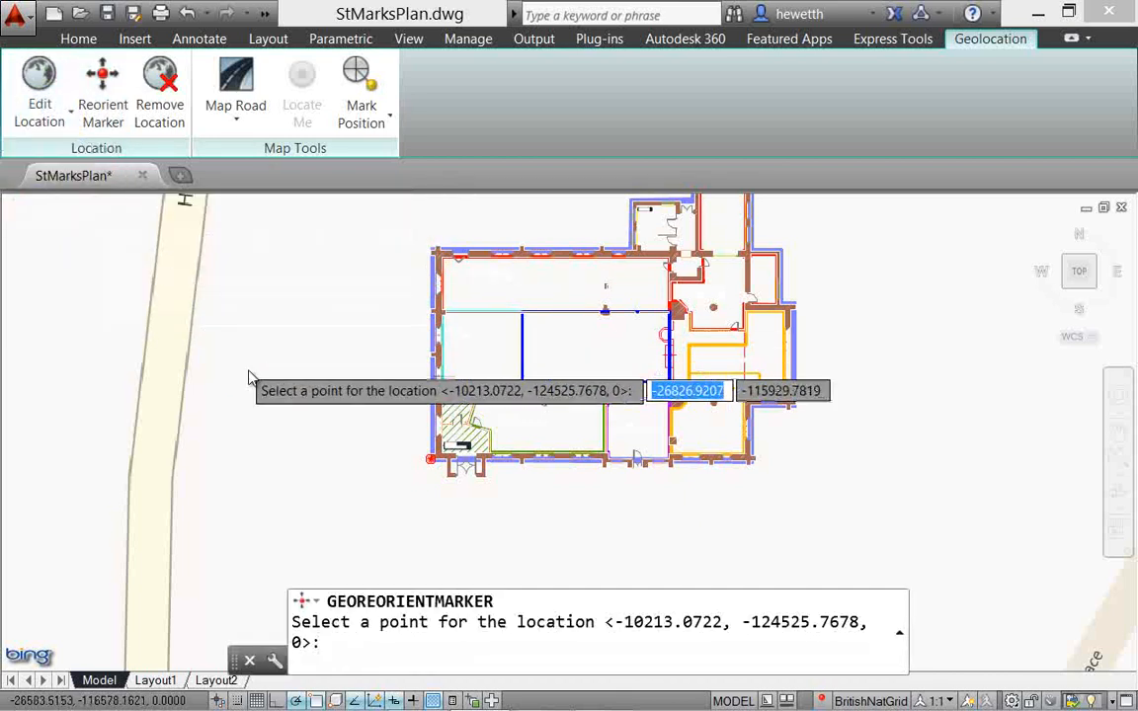
{"action": "mouse_move", "coordinate": [430, 464]}
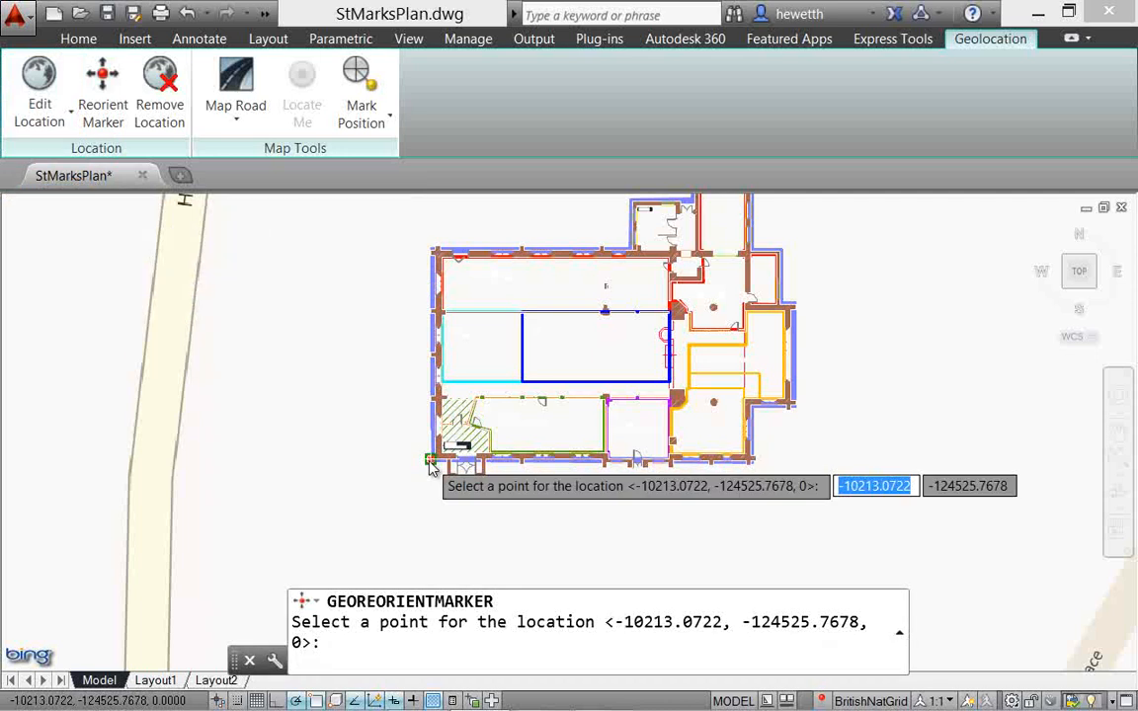
Step: Pick the building's lower-left corner as the reoriented marker location
{"action": "left_click", "coordinate": [431, 462]}
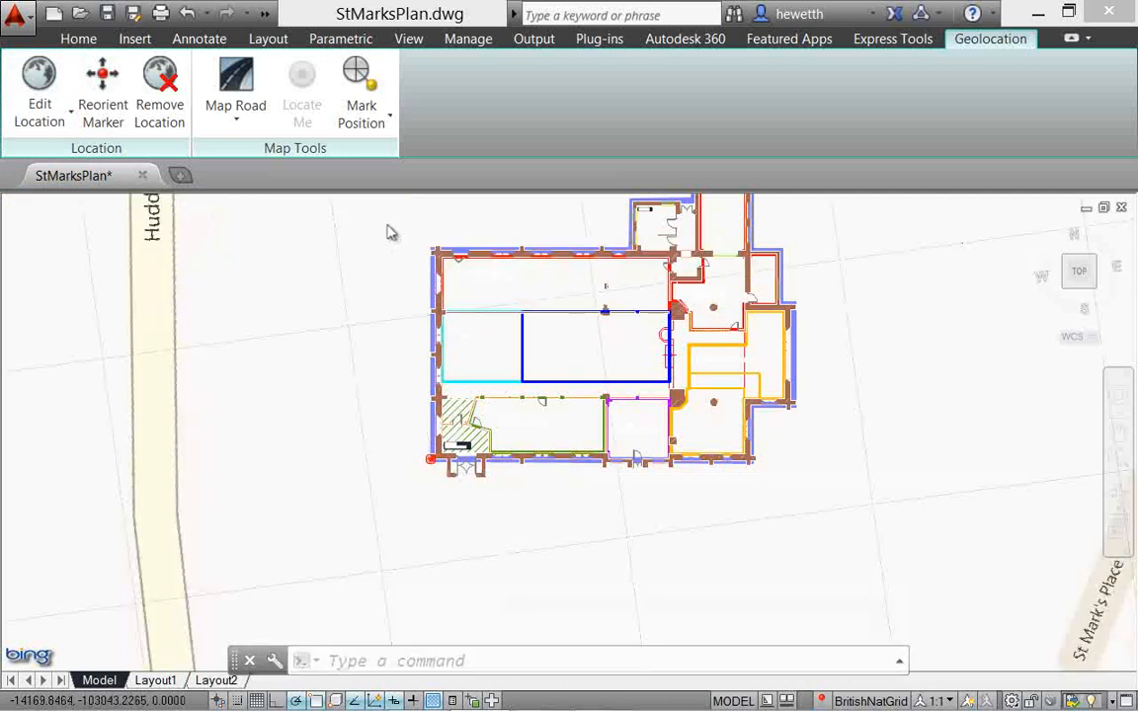
{"action": "mouse_move", "coordinate": [235, 88]}
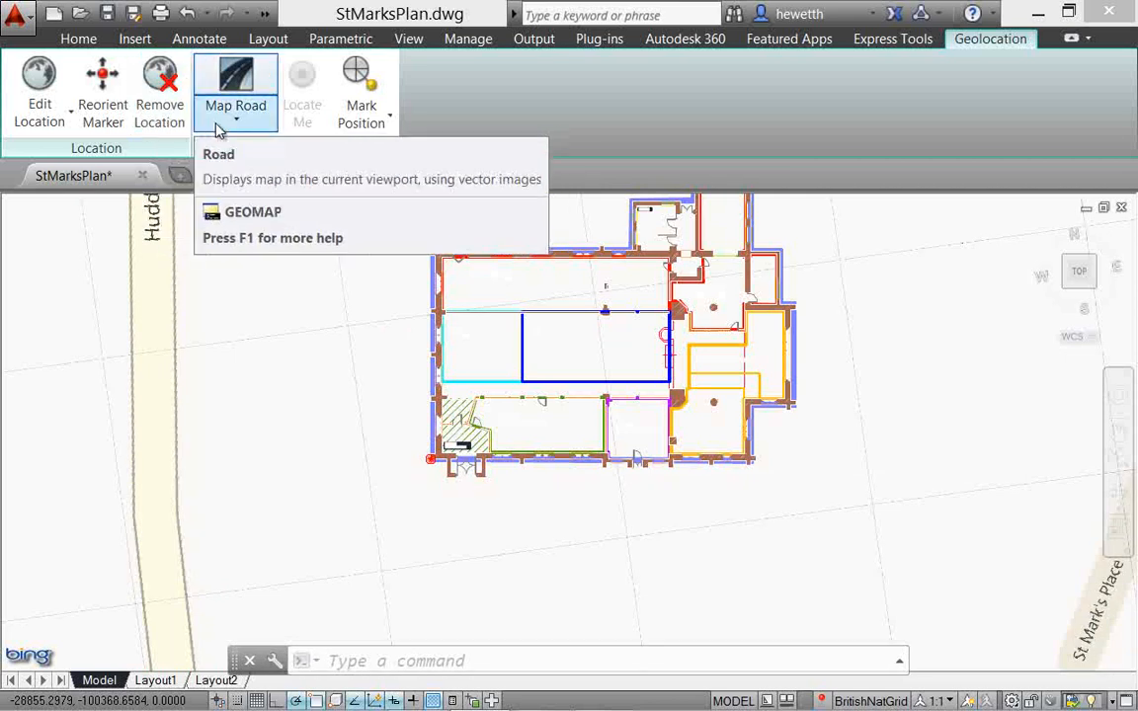
{"action": "left_click", "coordinate": [235, 88]}
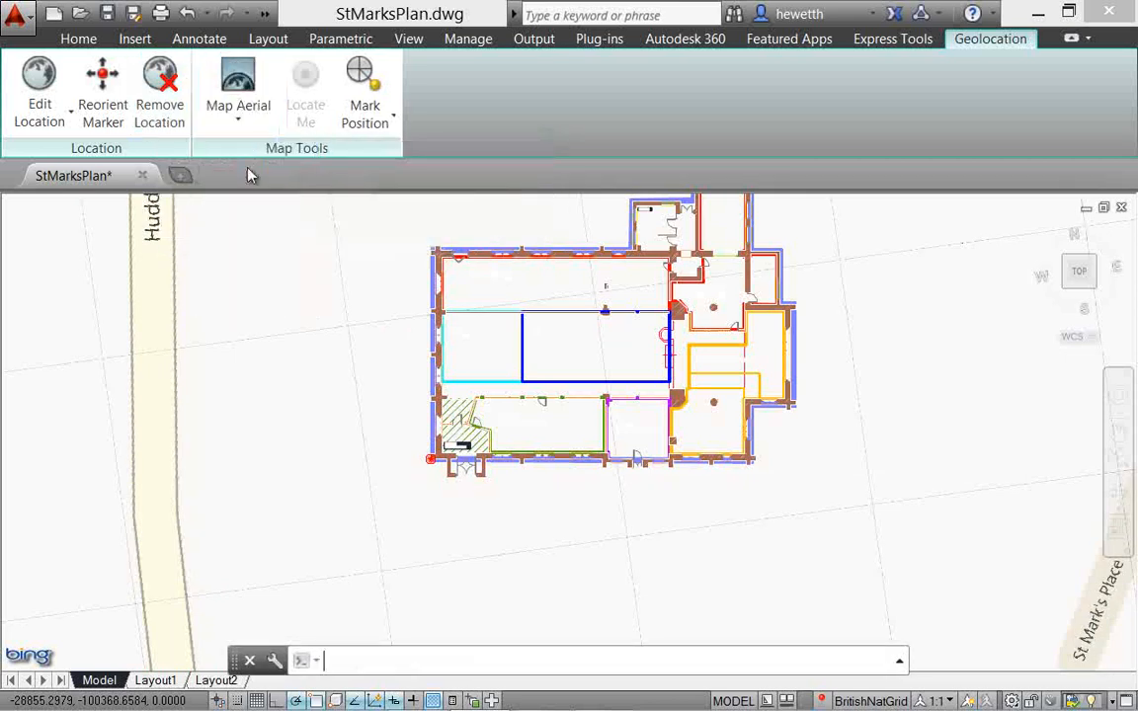
{"action": "left_click", "coordinate": [237, 89]}
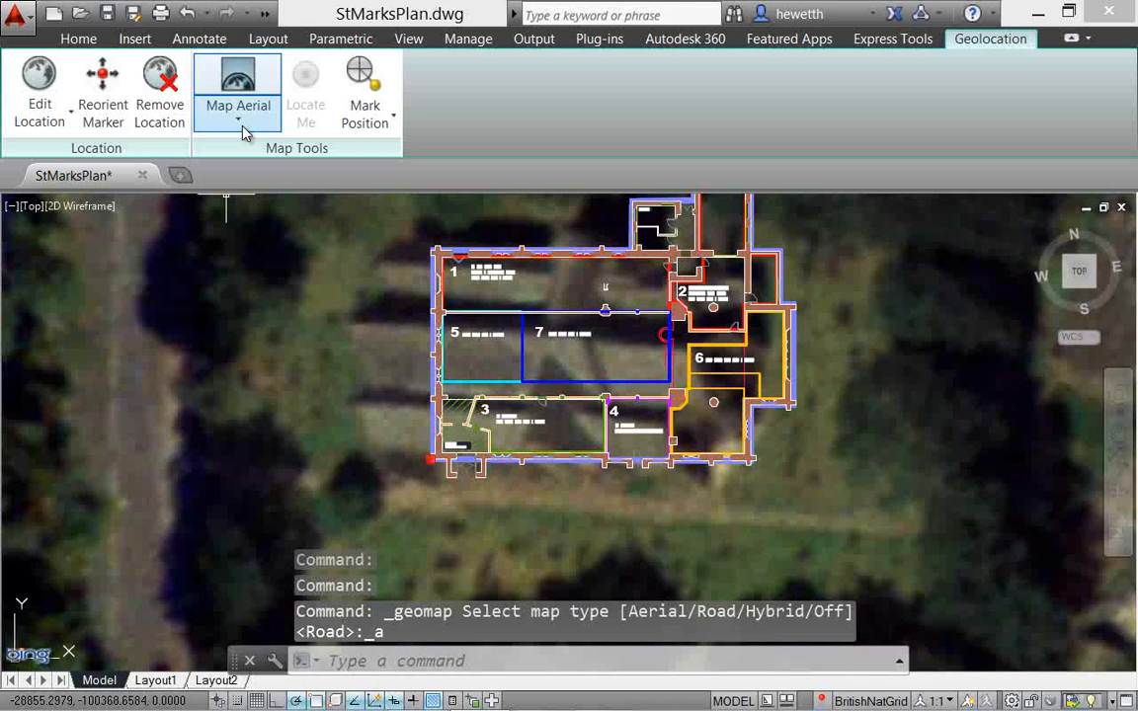
{"action": "left_click", "coordinate": [237, 119]}
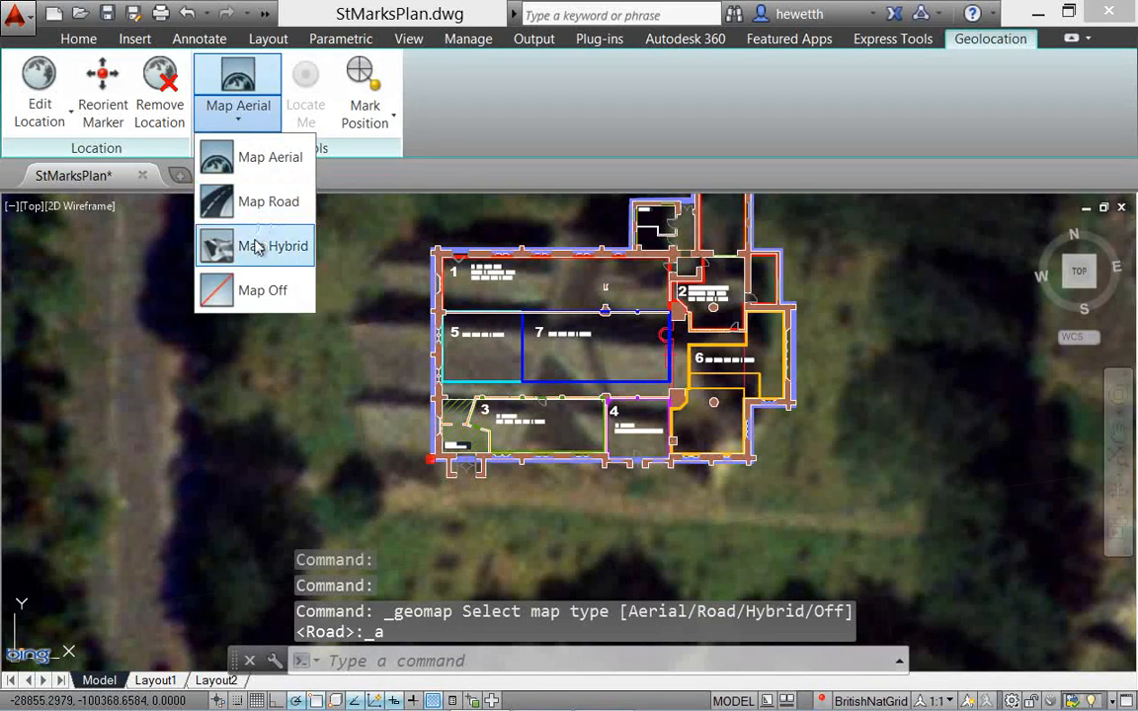
{"action": "left_click", "coordinate": [273, 245]}
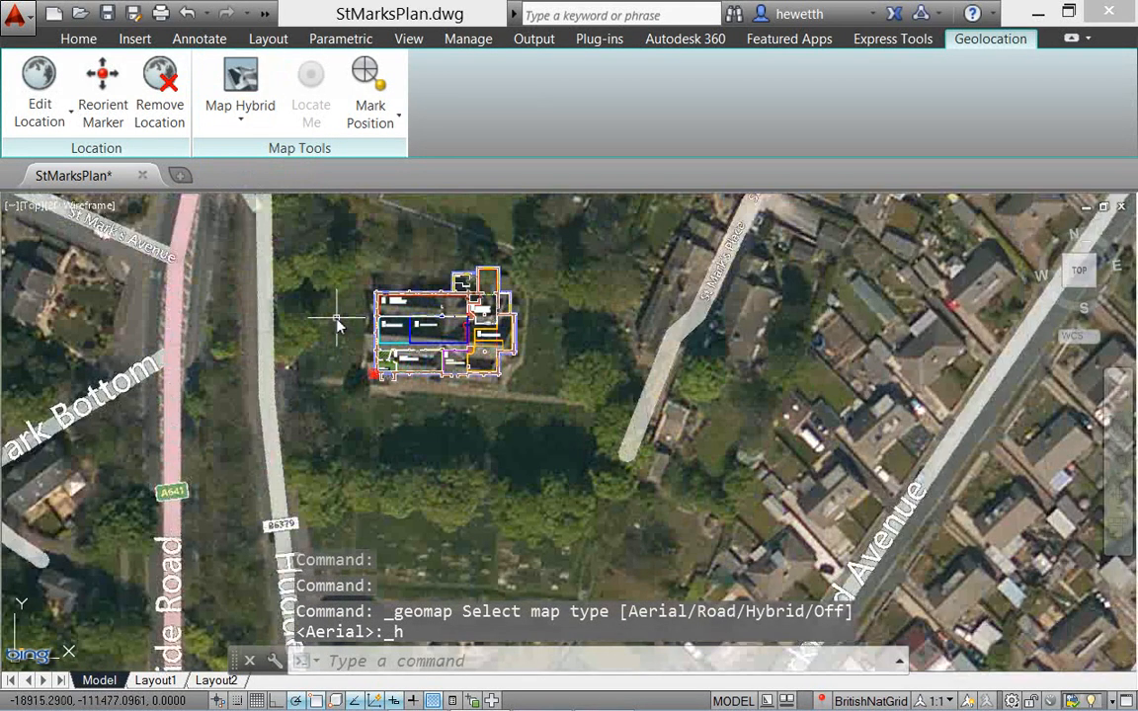
{"action": "left_click", "coordinate": [239, 89]}
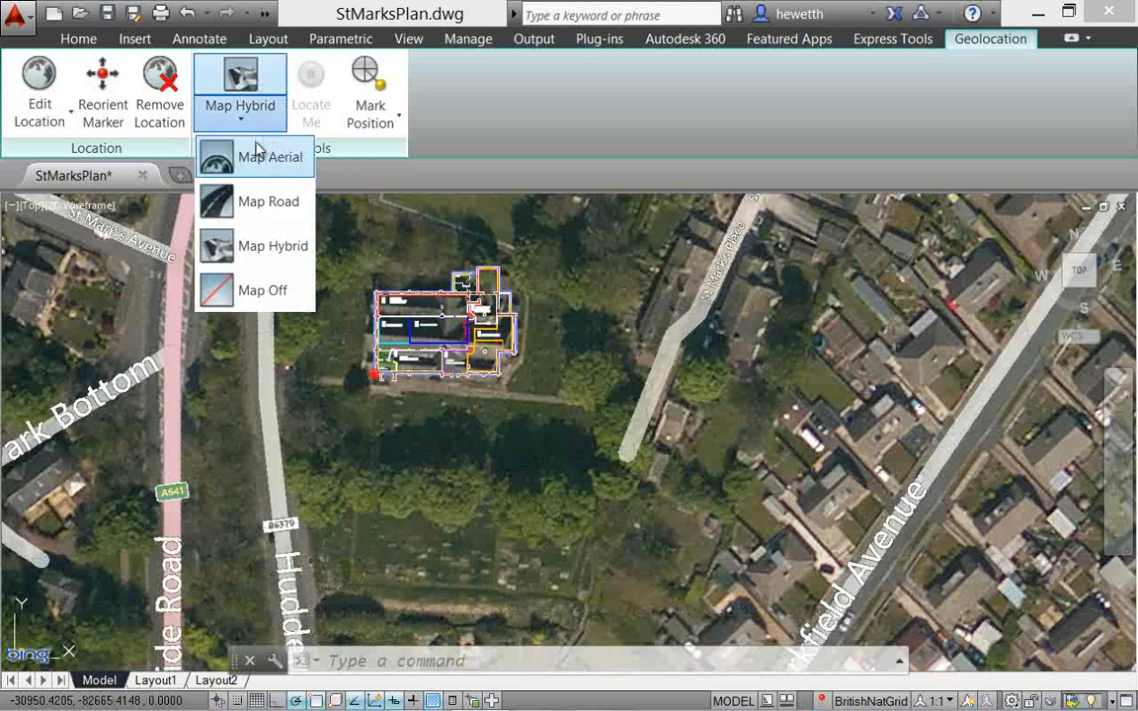
{"action": "left_click", "coordinate": [260, 288]}
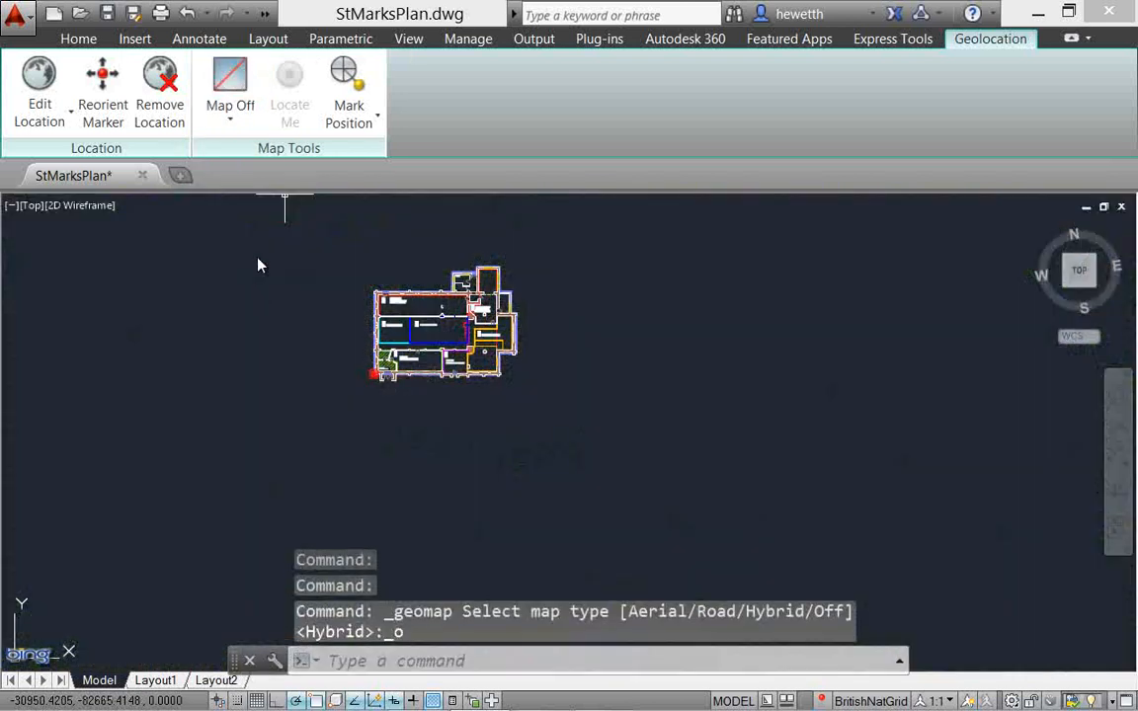
{"action": "left_click", "coordinate": [230, 107]}
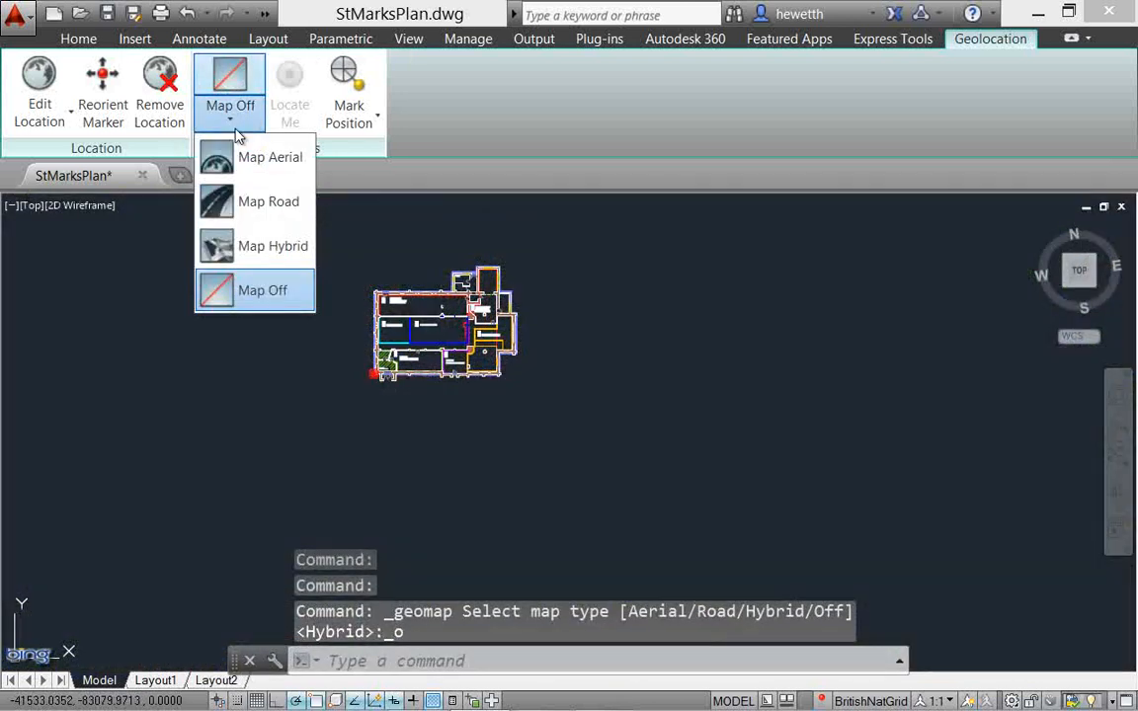
{"action": "left_click", "coordinate": [269, 201]}
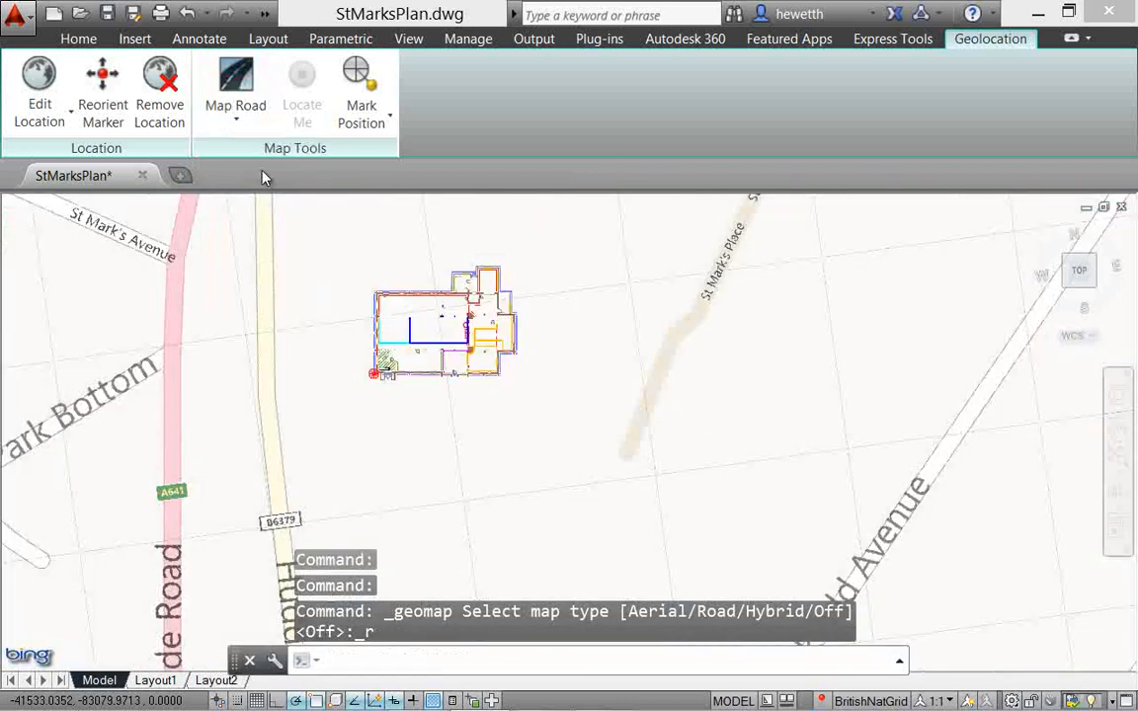
{"action": "mouse_move", "coordinate": [300, 89]}
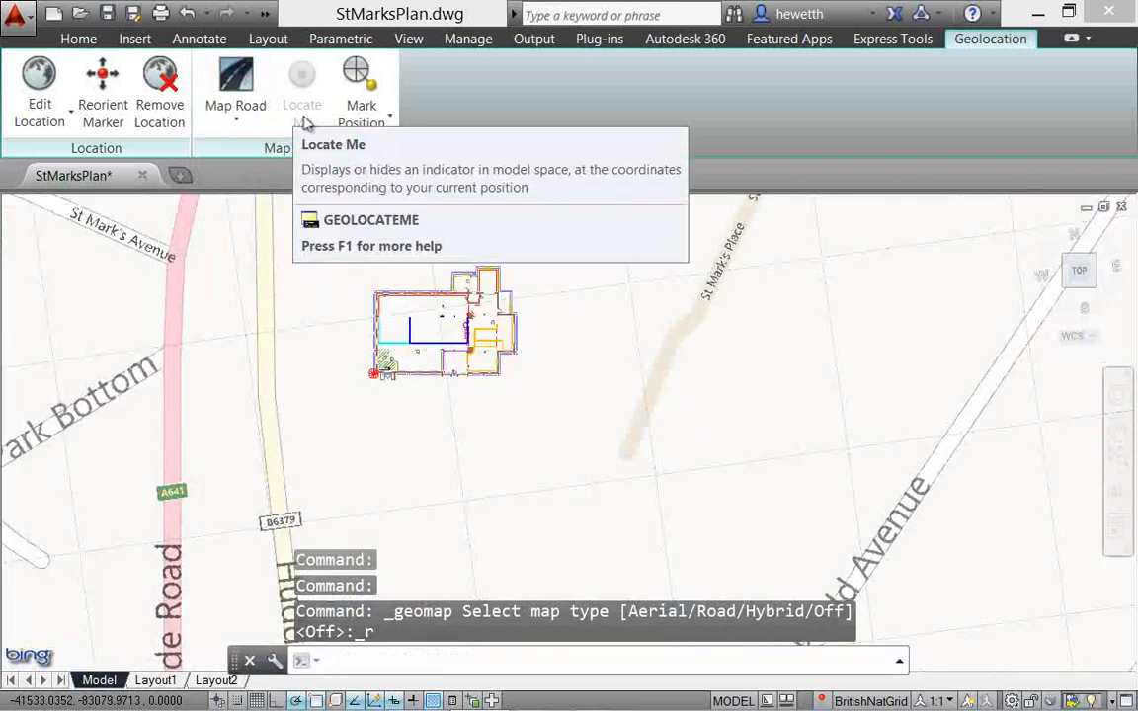
{"action": "mouse_move", "coordinate": [360, 89]}
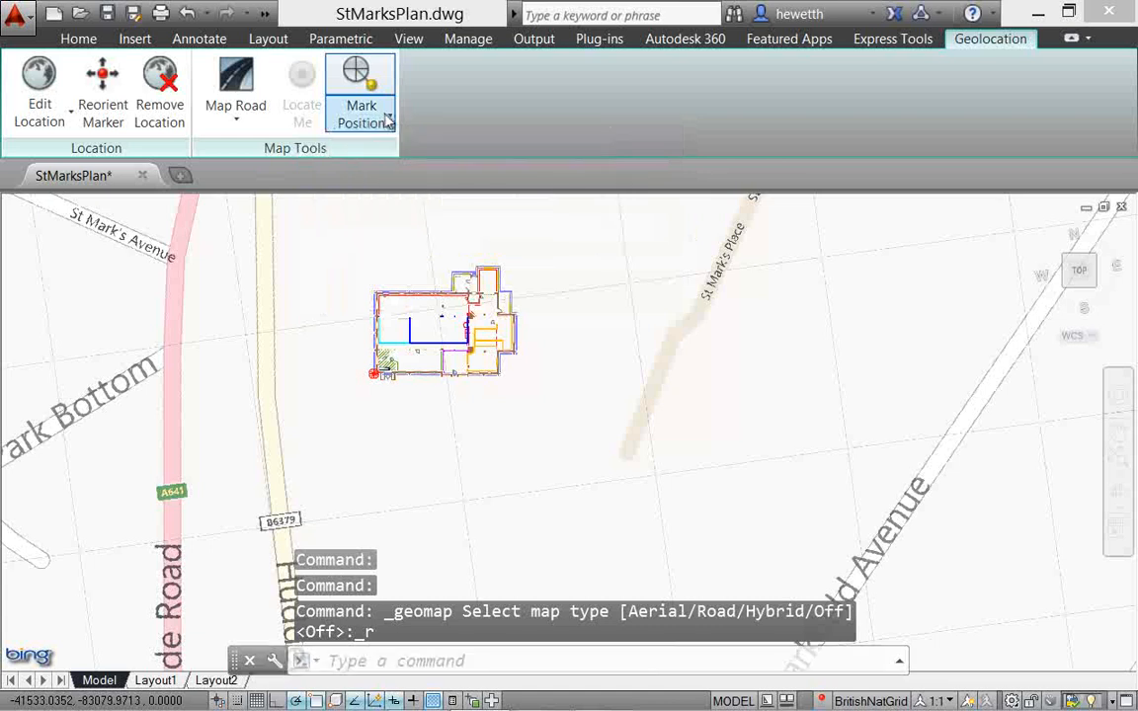
{"action": "left_click", "coordinate": [359, 112]}
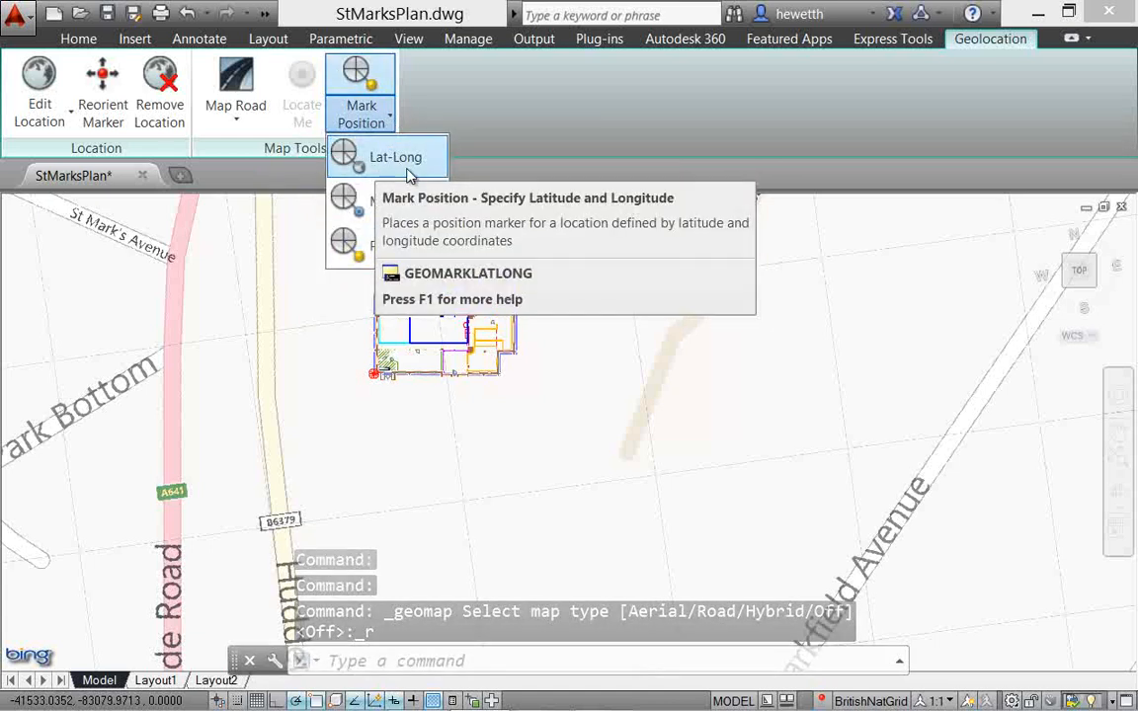
{"action": "mouse_move", "coordinate": [405, 202]}
{"action": "type", "text": "GEOMARKPO"}
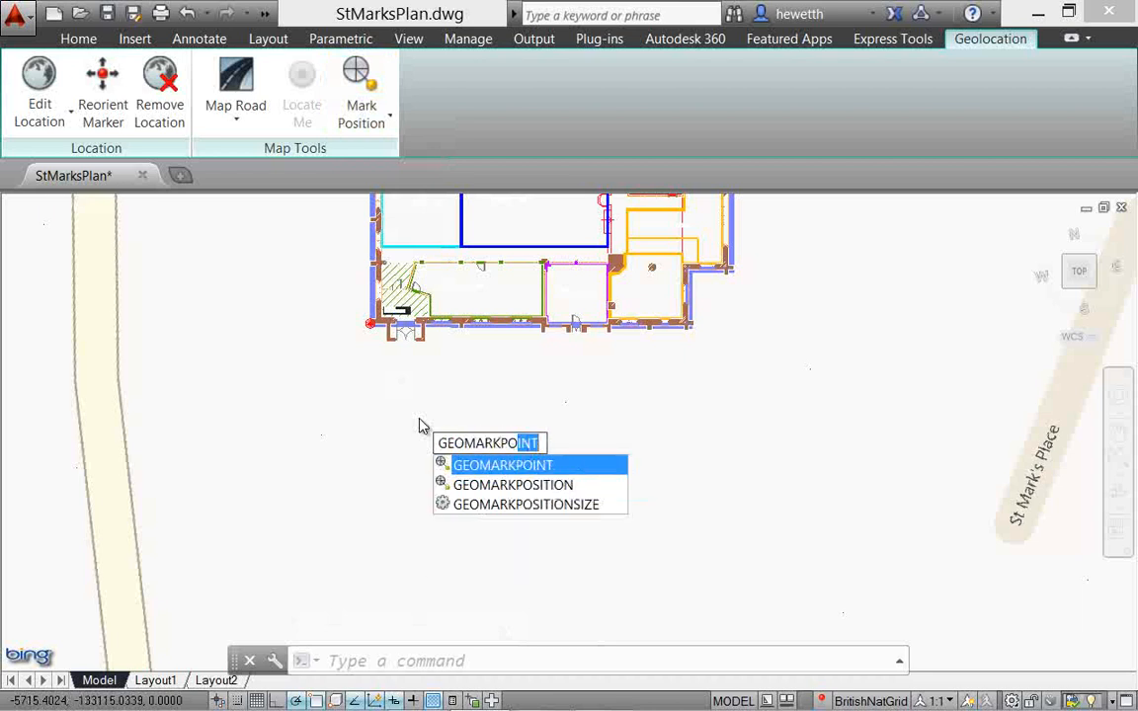
Step: Set GEOMARKPOSITIONSIZE to 1000
{"action": "left_click", "coordinate": [526, 503]}
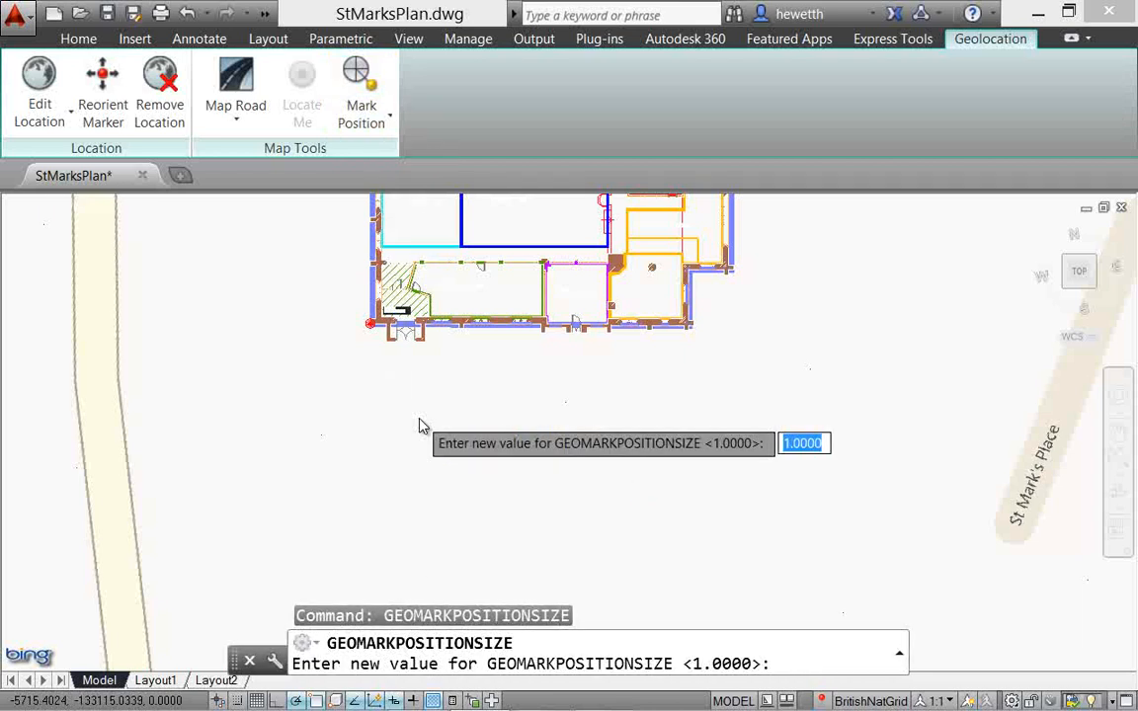
{"action": "type", "text": "1000"}
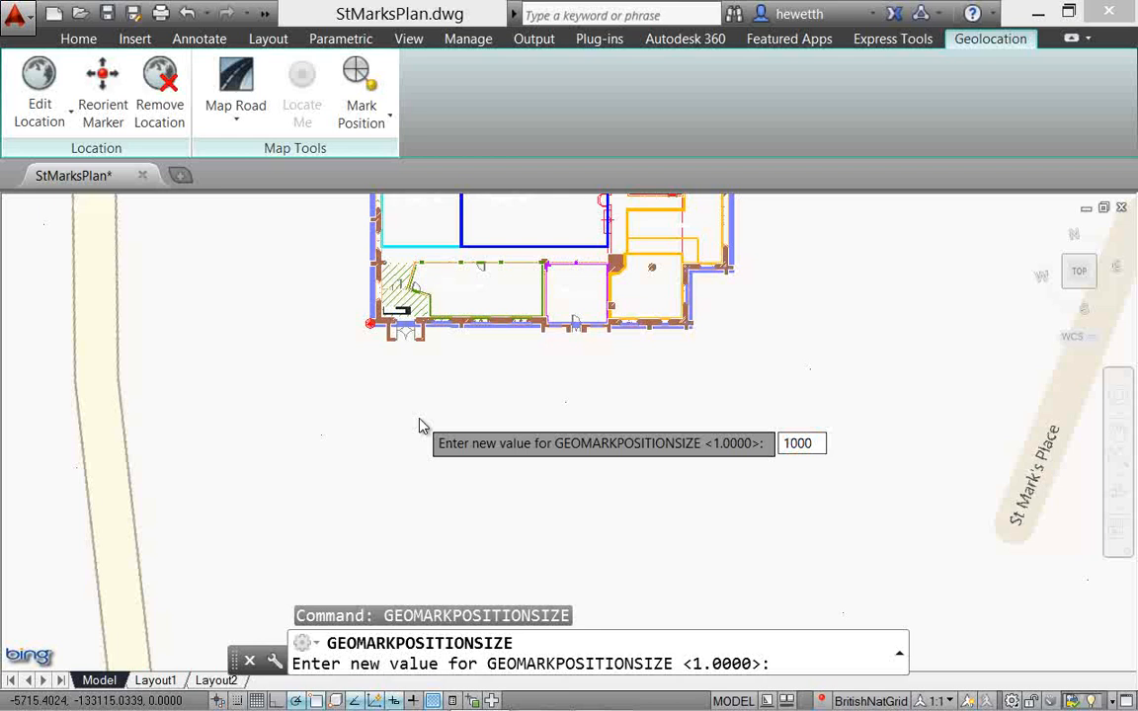
{"action": "key", "text": "Return"}
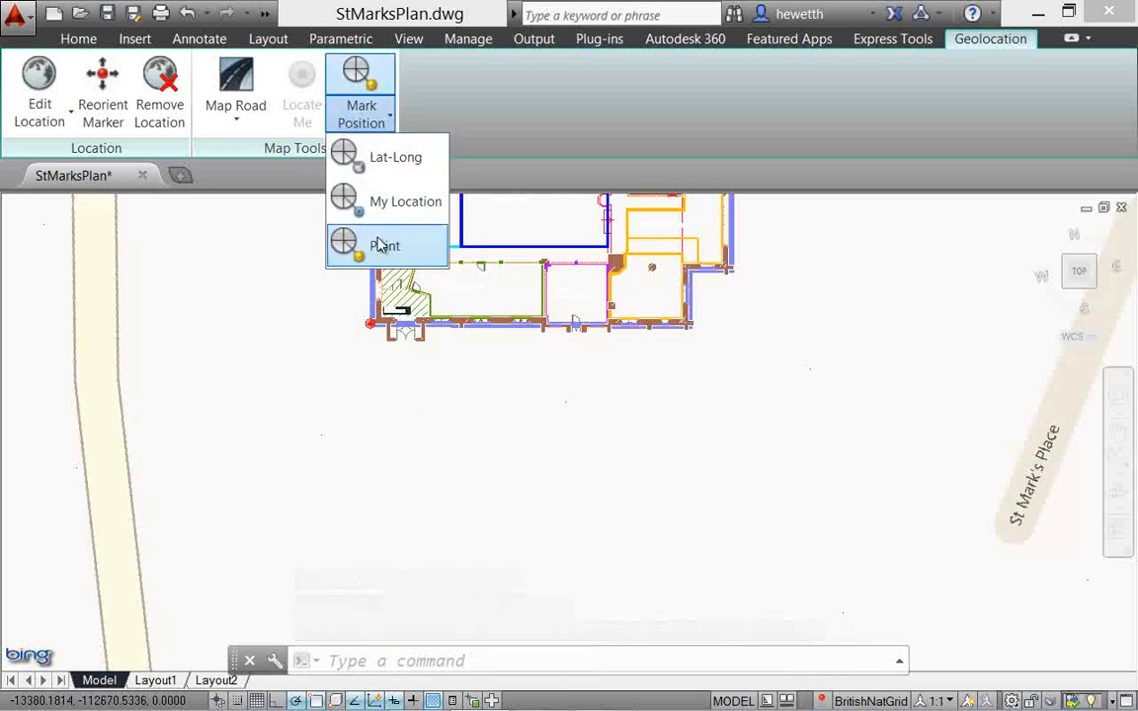
Step: Place a MAIN ENTRANCE position marker just below the building's lower-left corner
{"action": "left_click", "coordinate": [385, 245]}
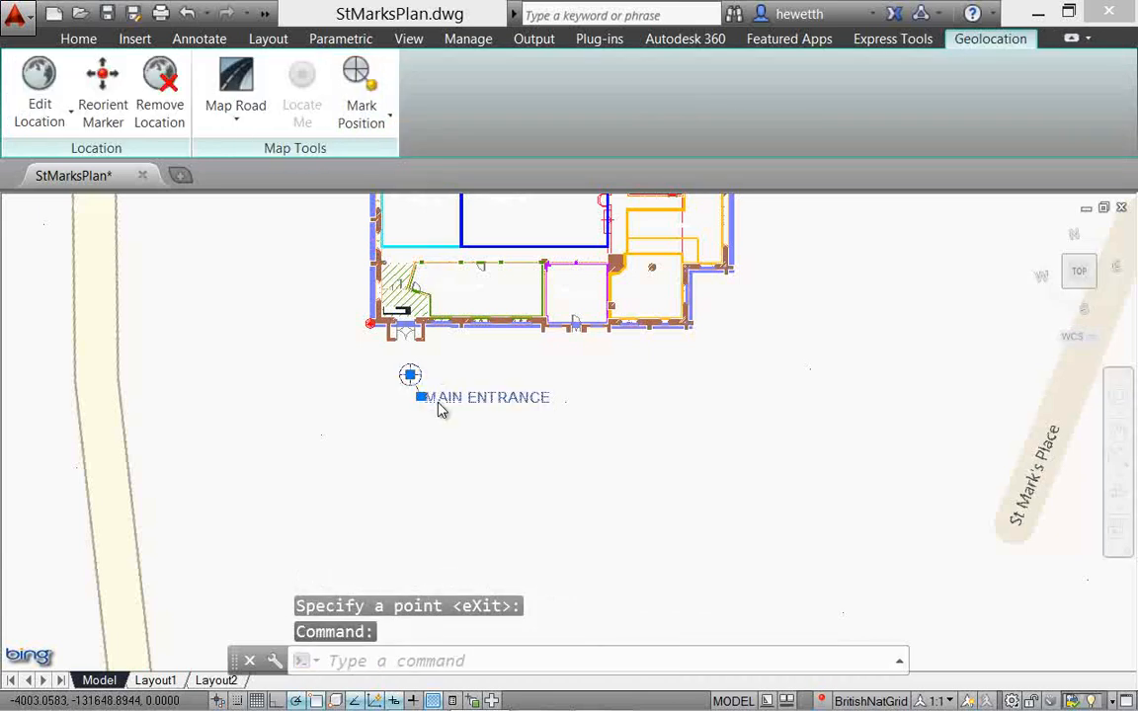
{"action": "right_click", "coordinate": [442, 403]}
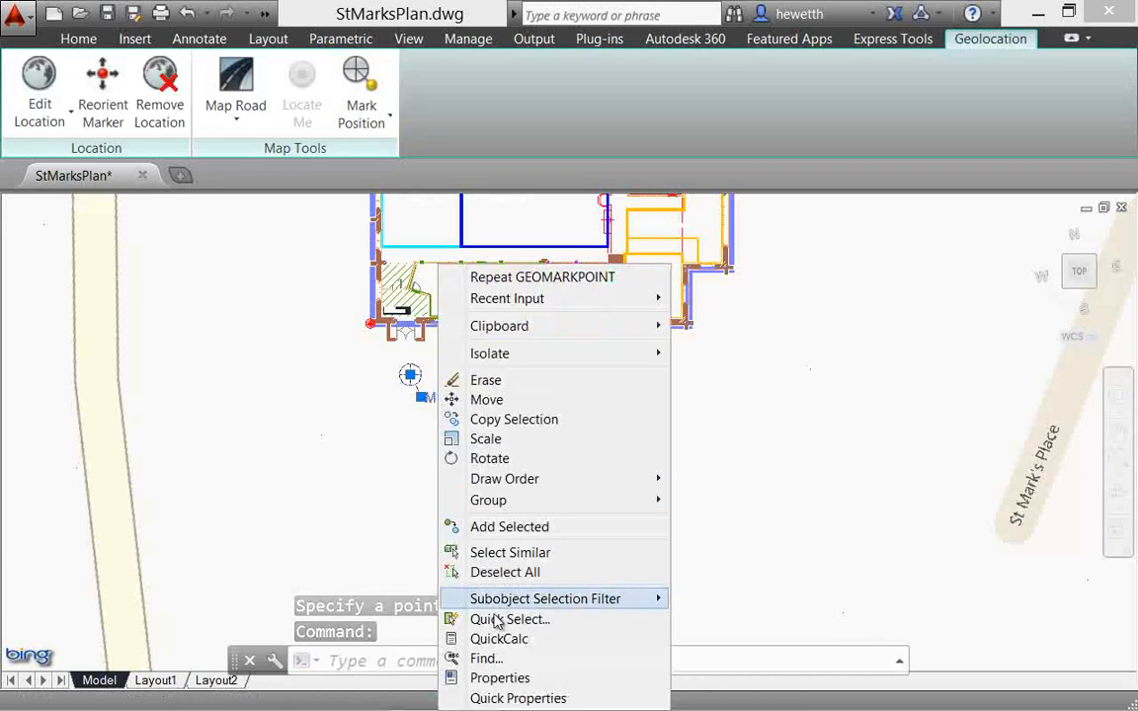